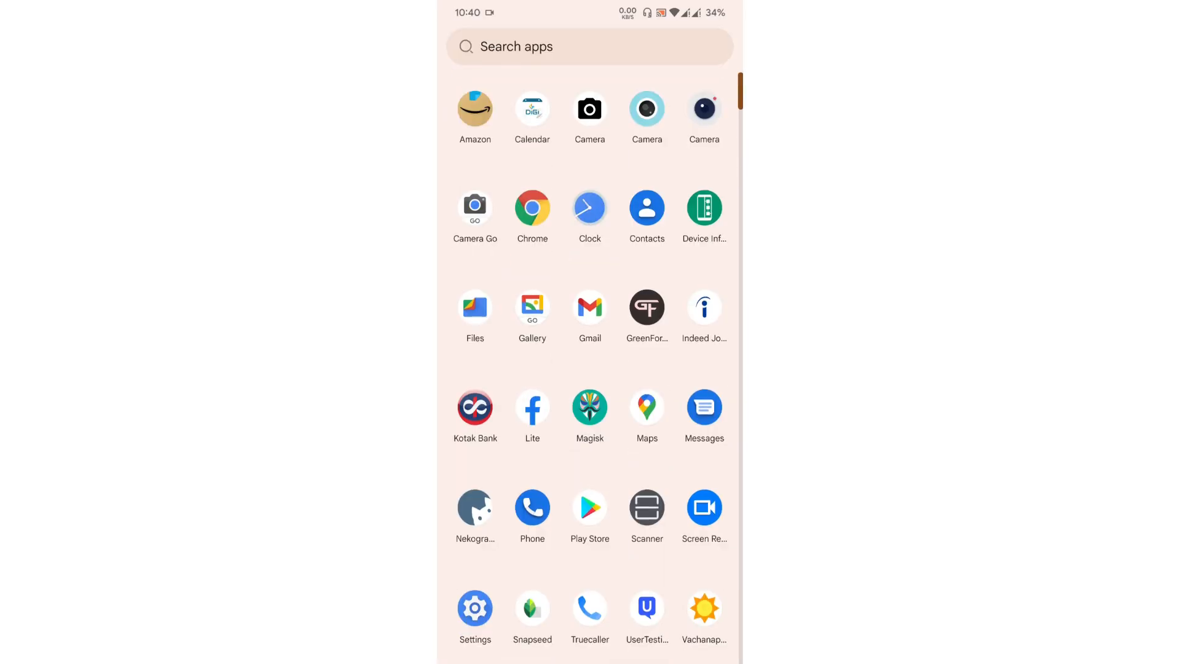
- Launch Device Info HW from the app drawer
scroll(down, 3)
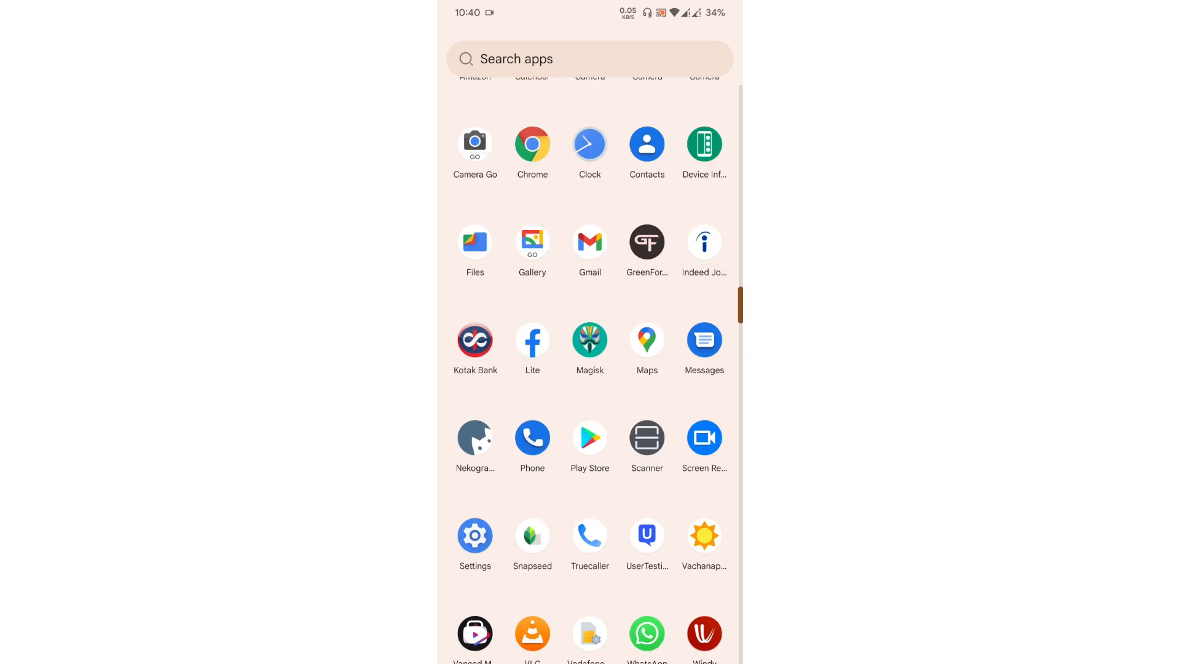
click(703, 144)
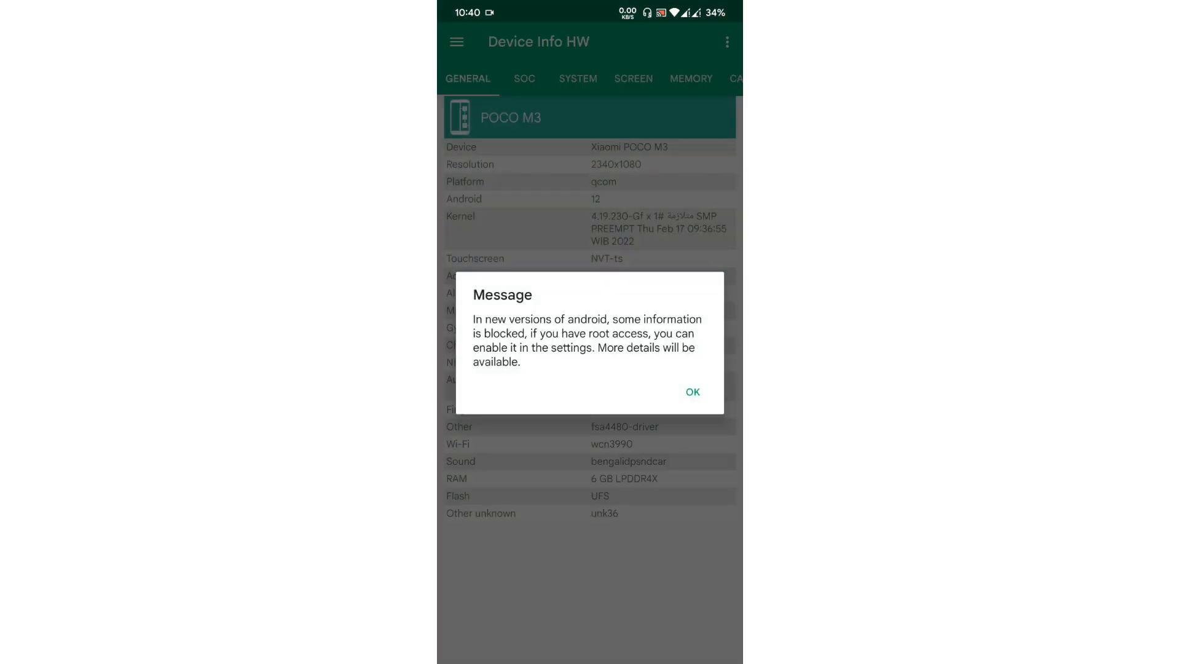
- Dismiss the root-access notice and scroll through the SYSTEM build details
click(691, 392)
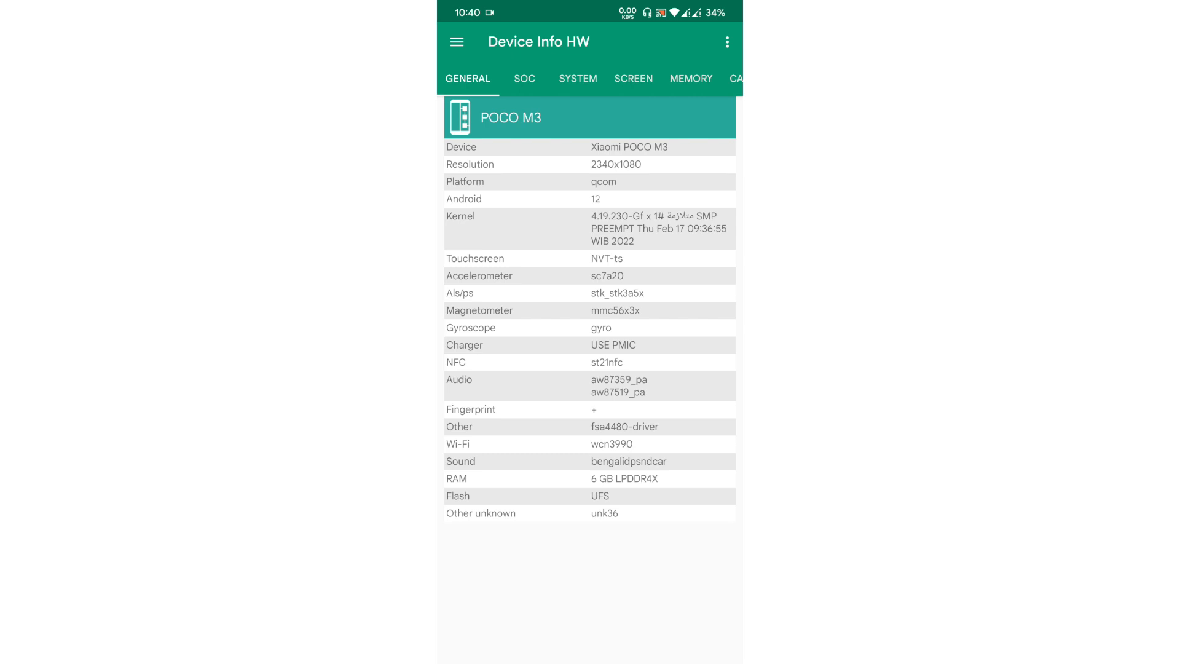
click(578, 79)
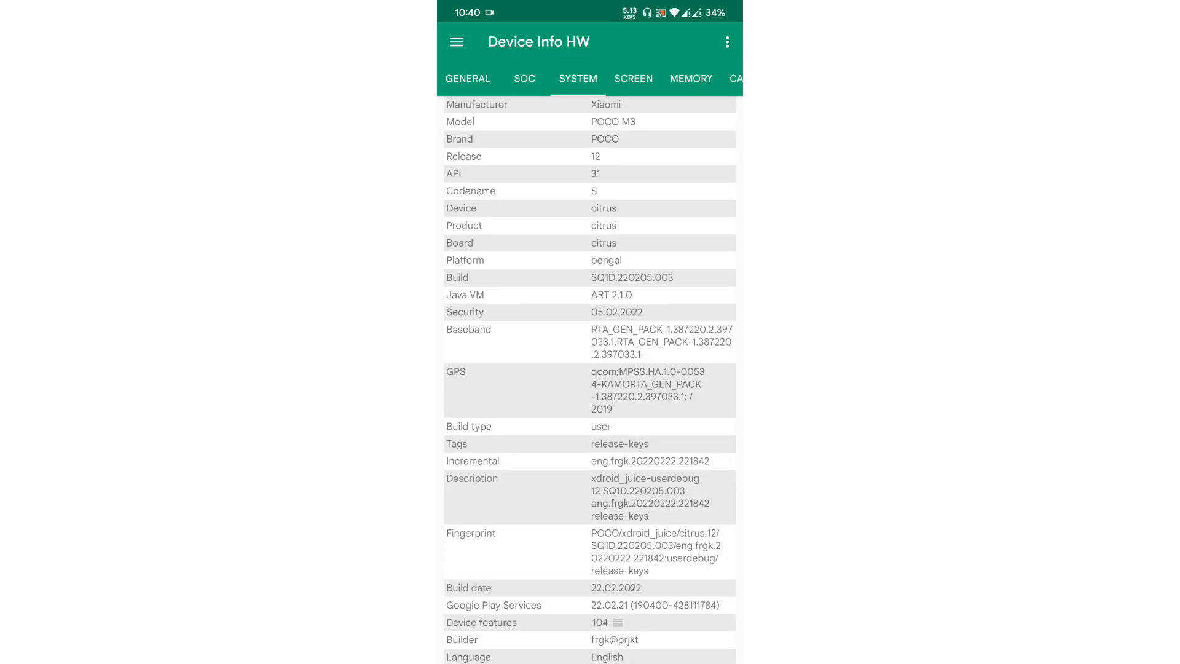
scroll(down, 3)
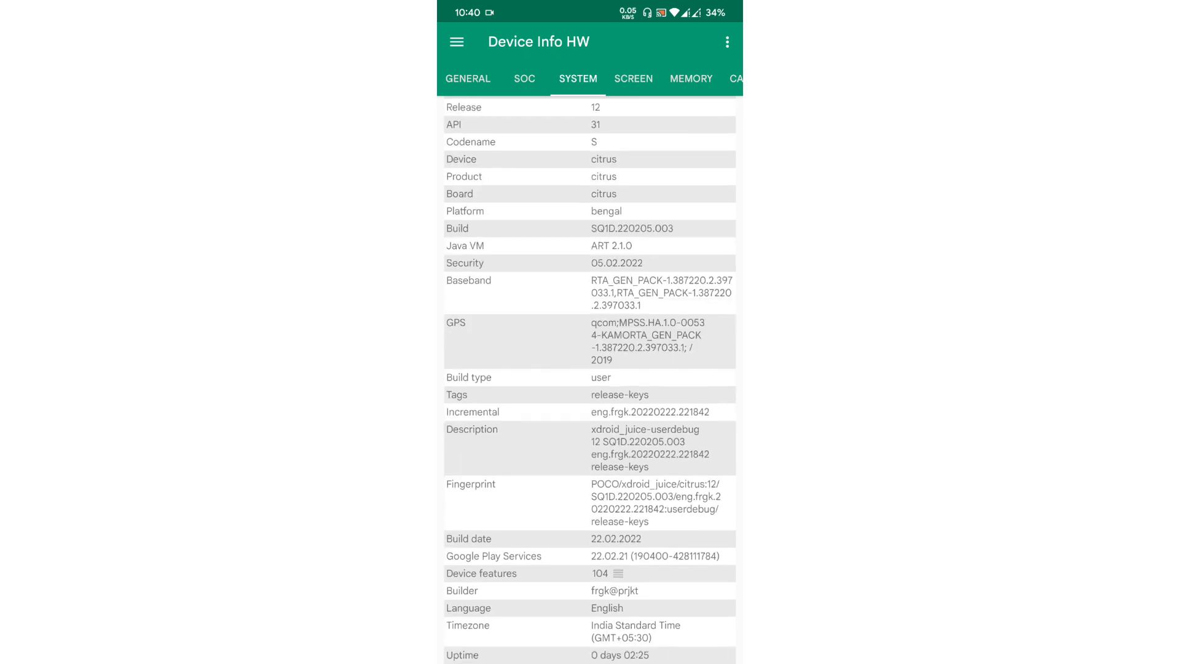
scroll(up, 3)
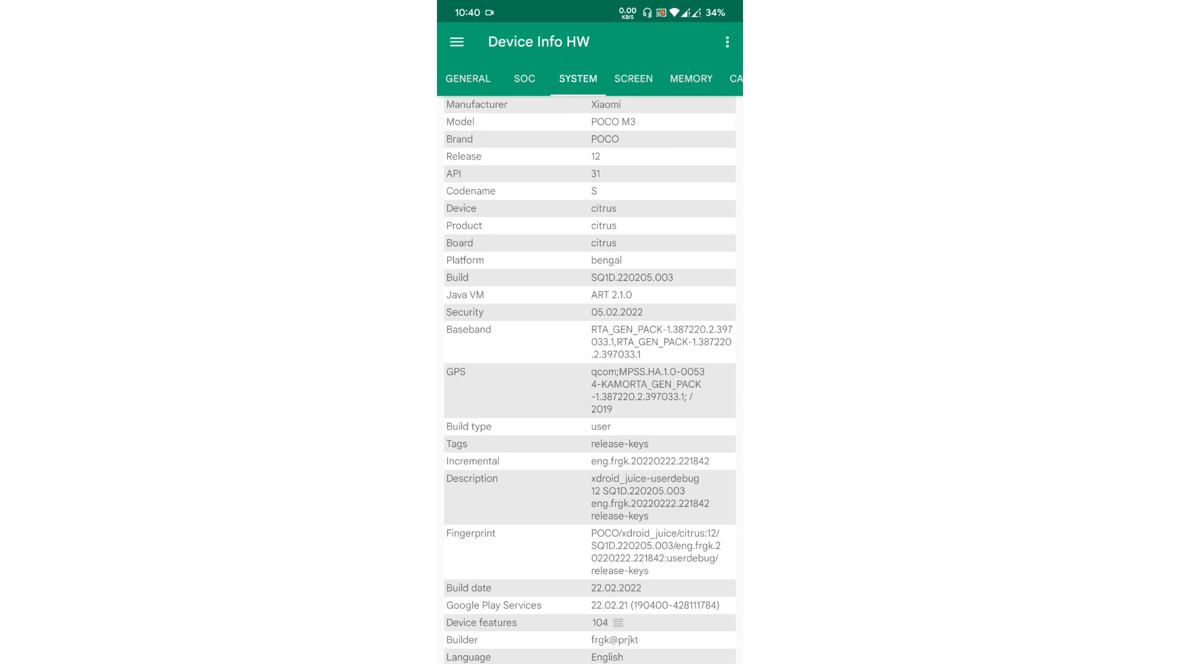
scroll(down, 3)
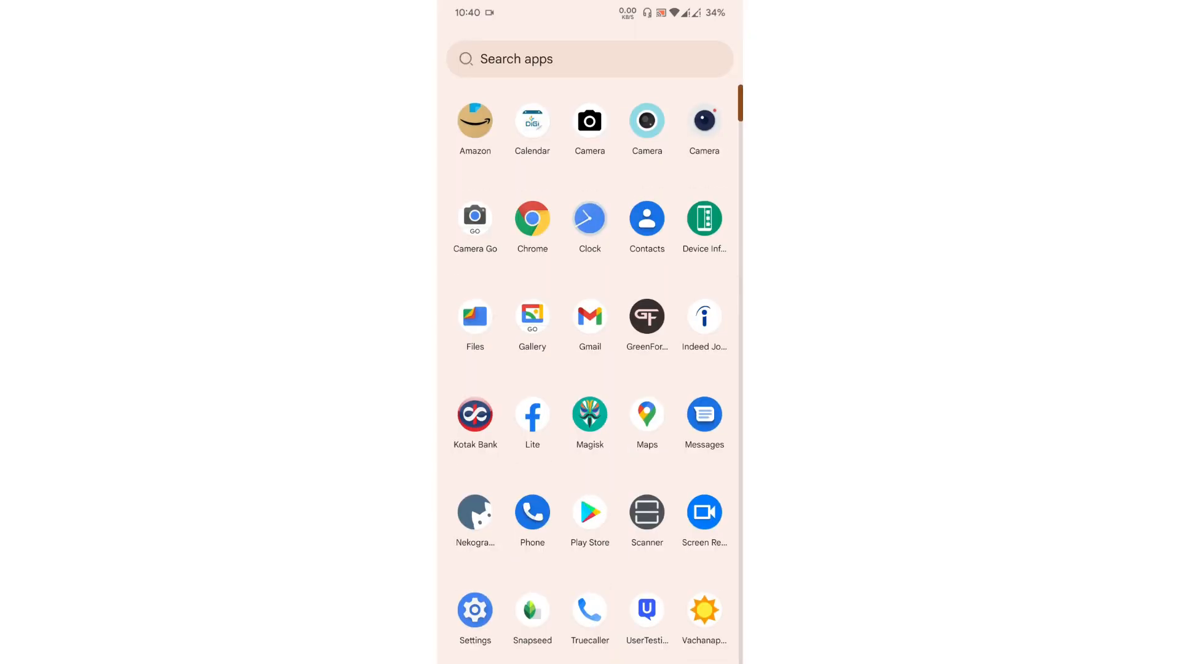
- View Magisk's settings and installed version overview, then leave for the home screen
click(589, 416)
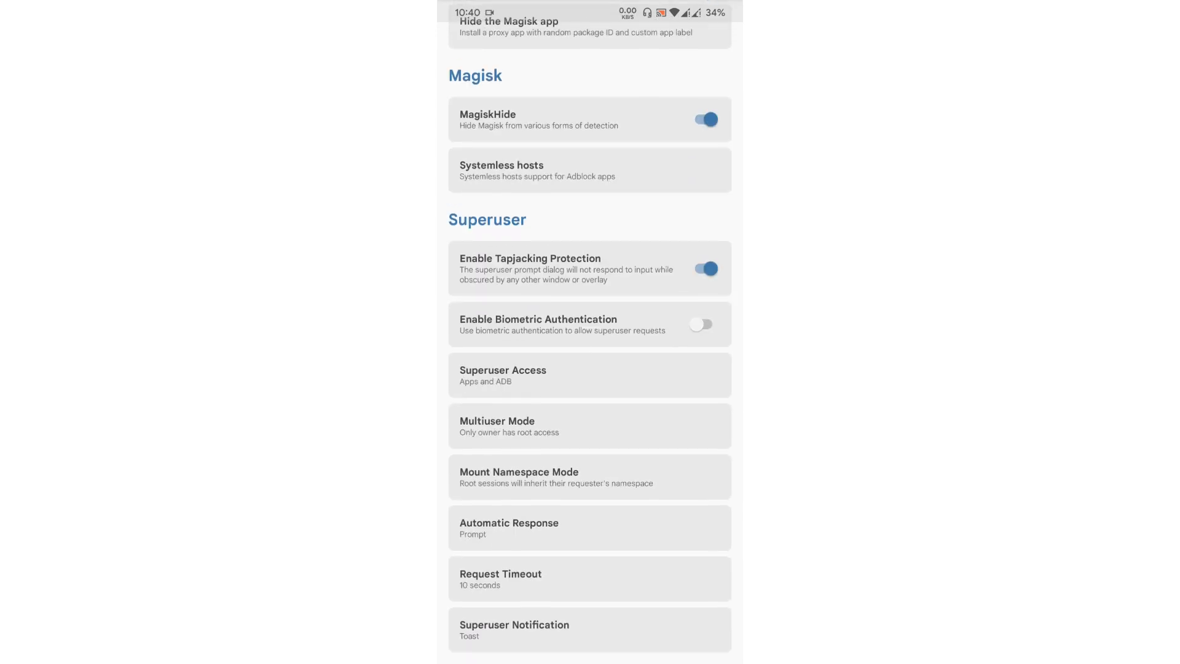
click(530, 648)
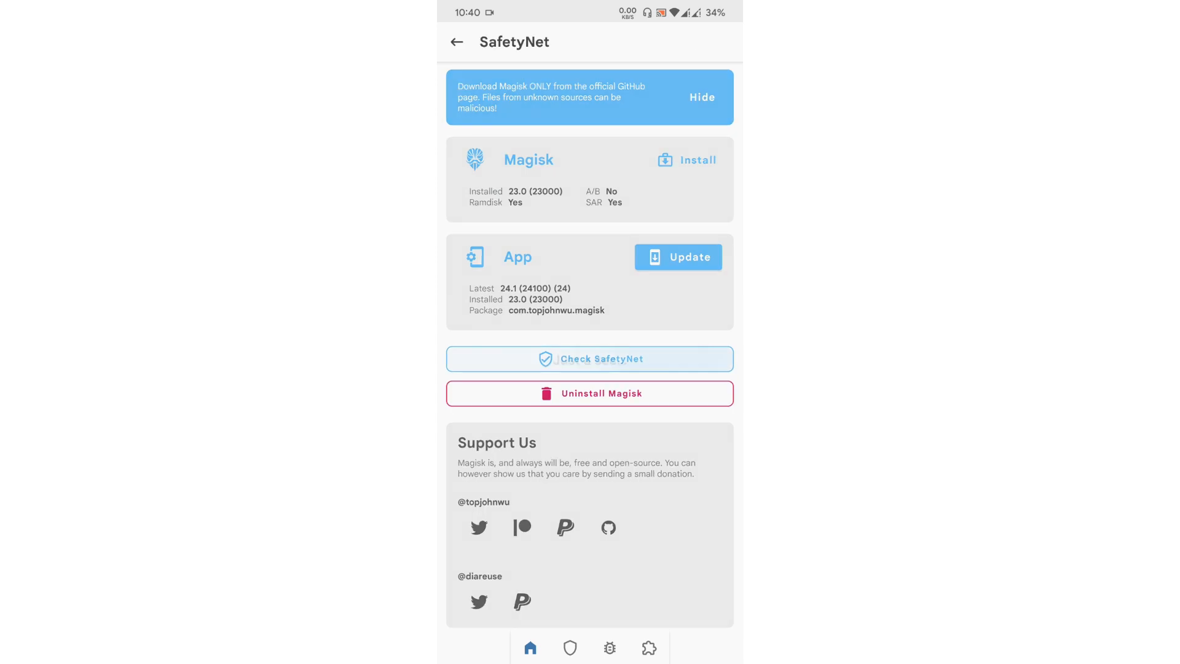
click(588, 358)
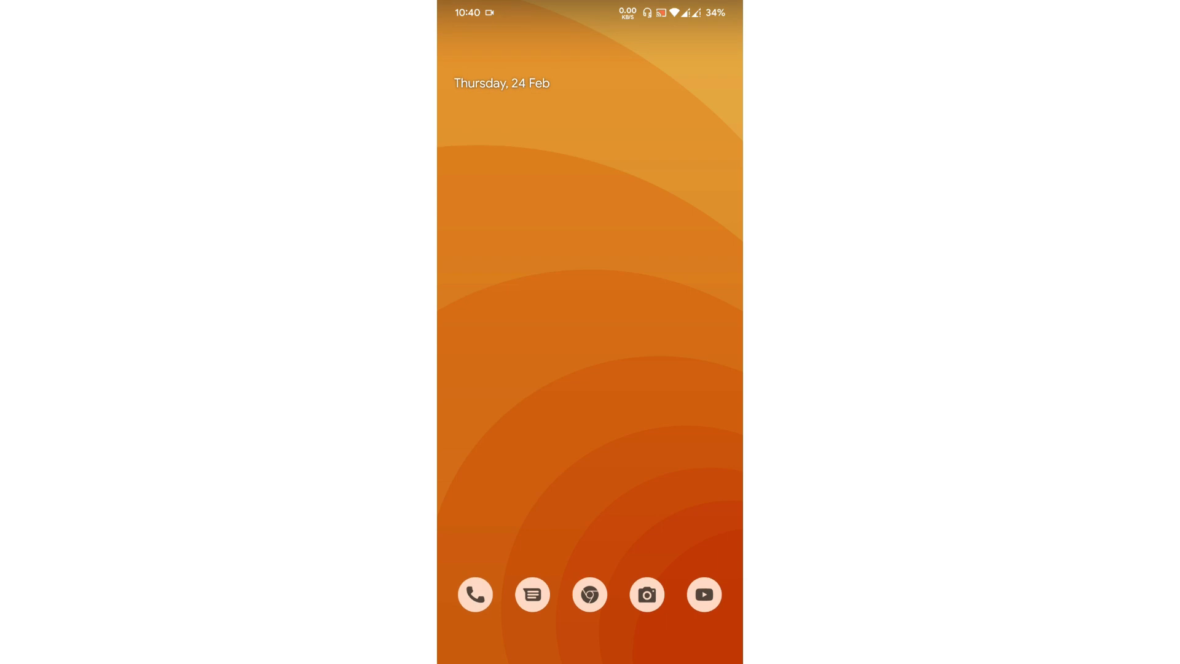
- Scroll the home screen and reach the Settings app's main page
scroll(up, 3)
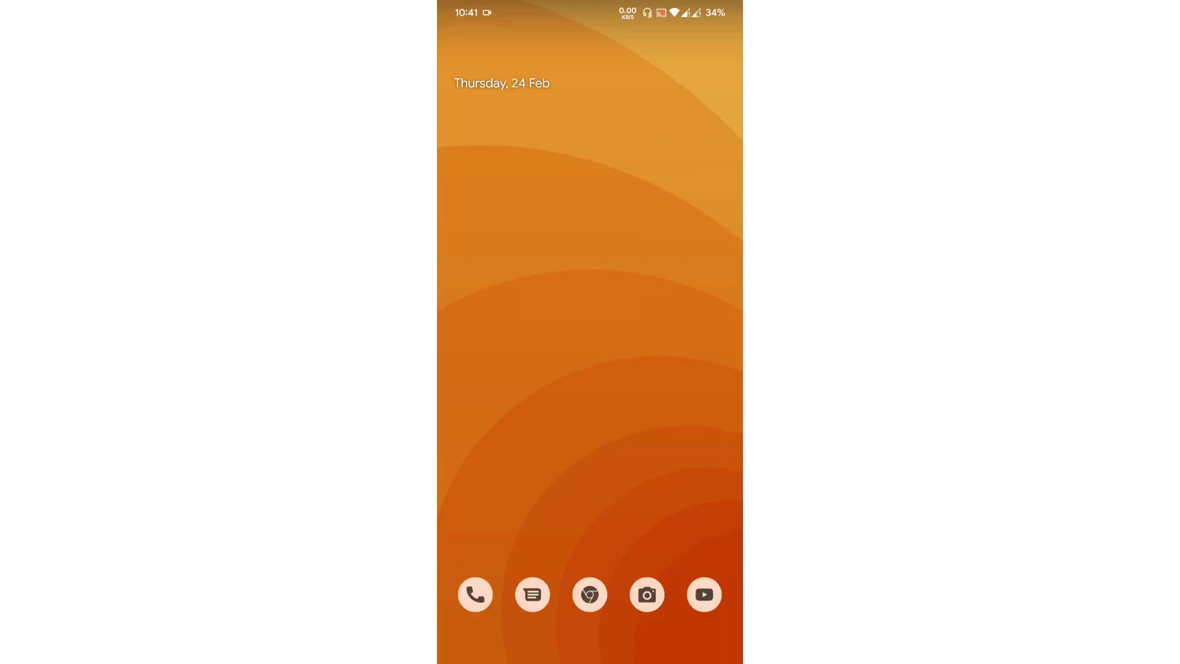
scroll(down, 3)
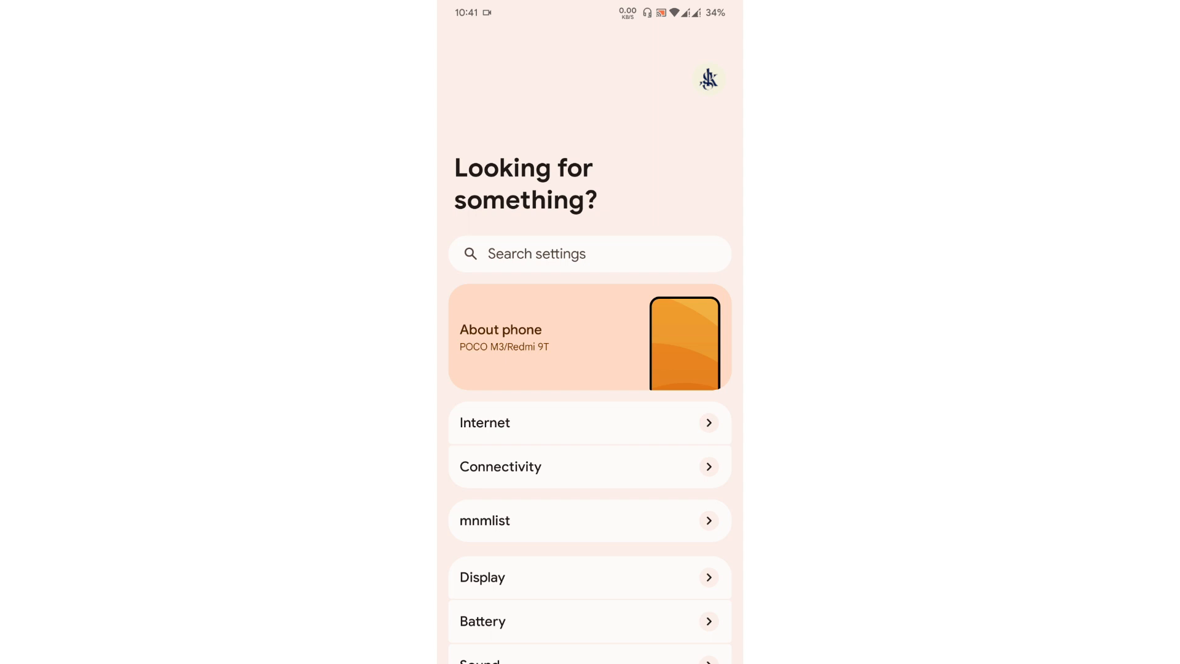
- Scroll the Settings list and open About phone with chipset, GPU, camera and screen details
scroll(down, 3)
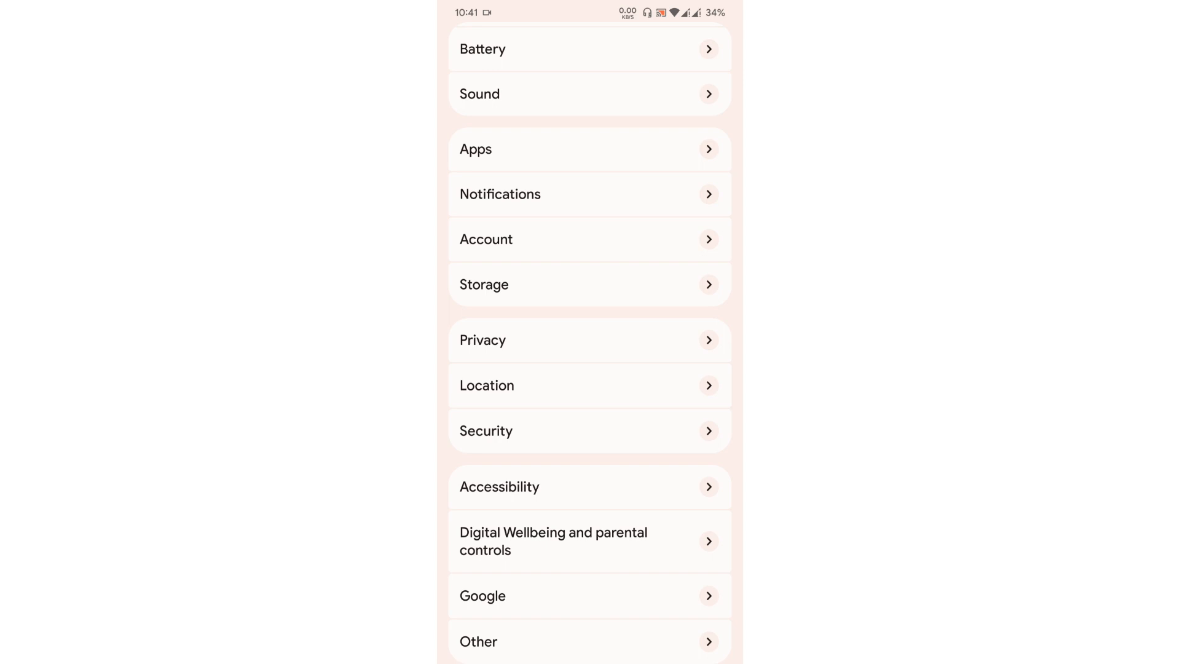
scroll(up, 3)
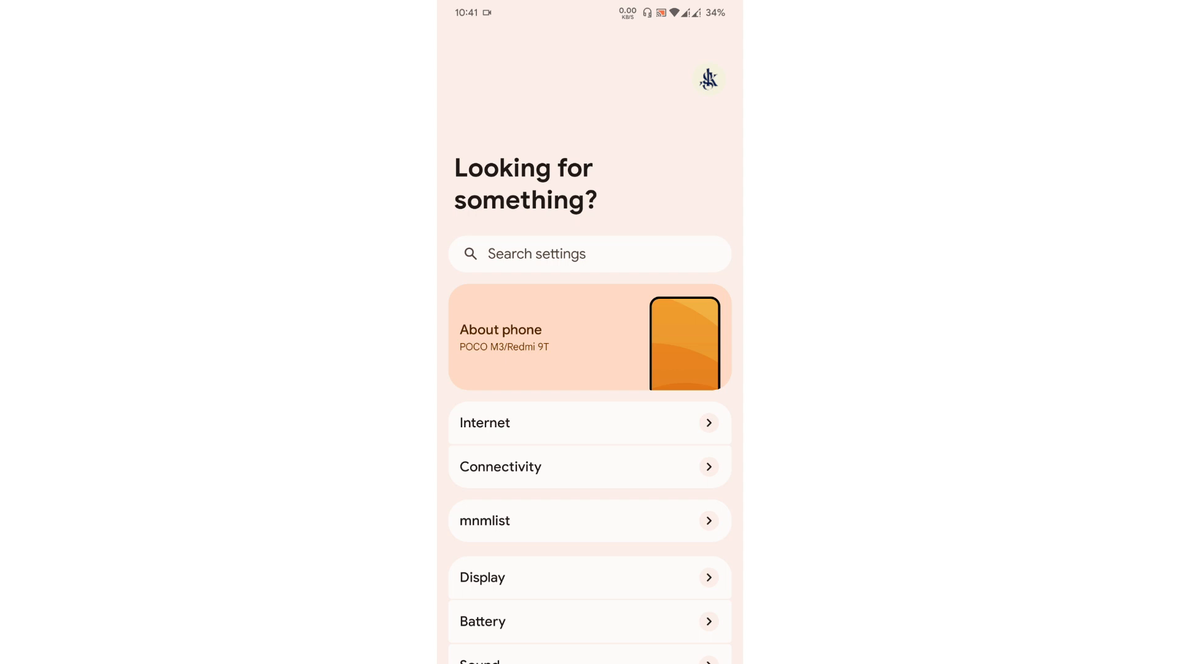
scroll(down, 3)
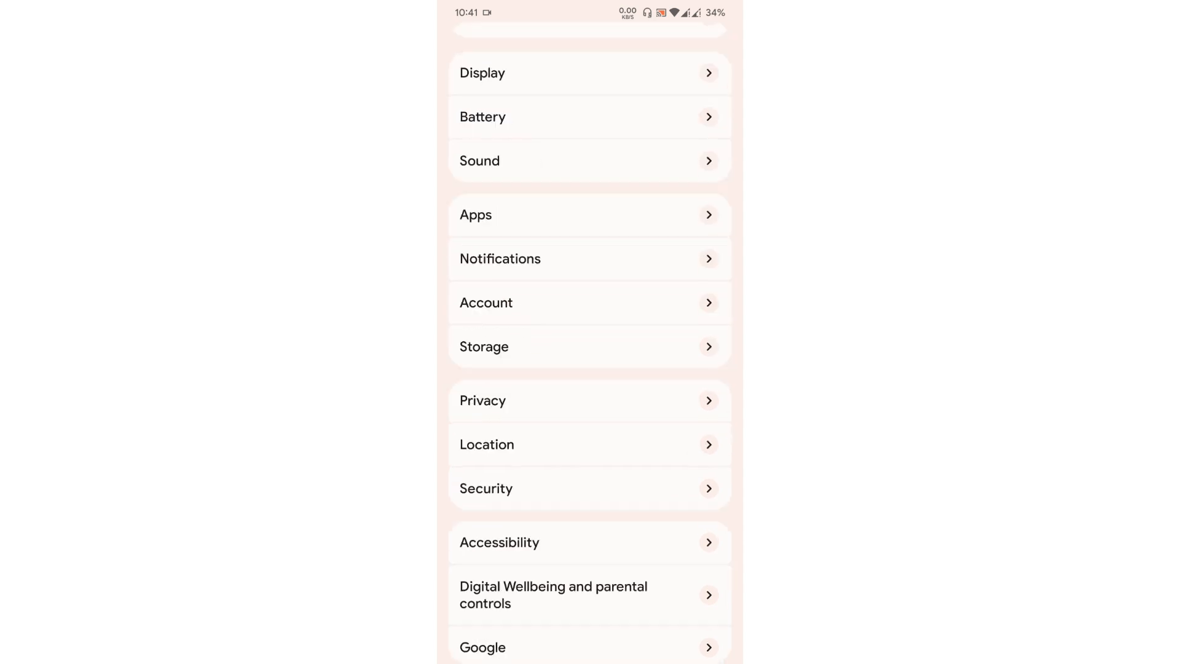
scroll(down, 3)
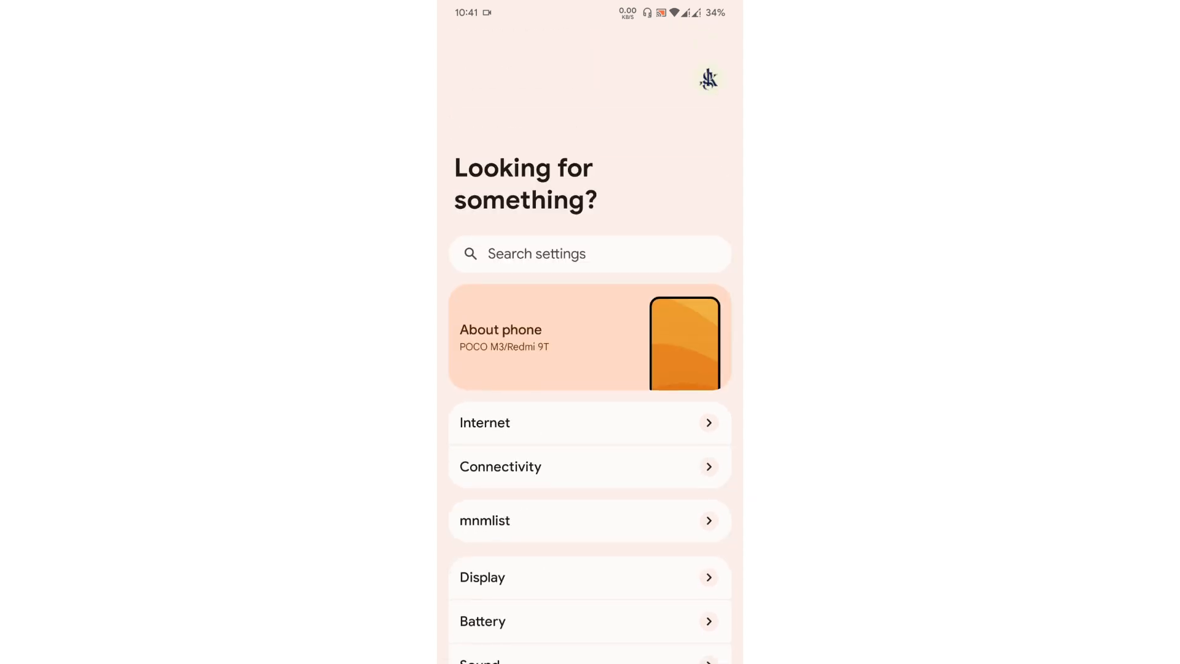
click(588, 338)
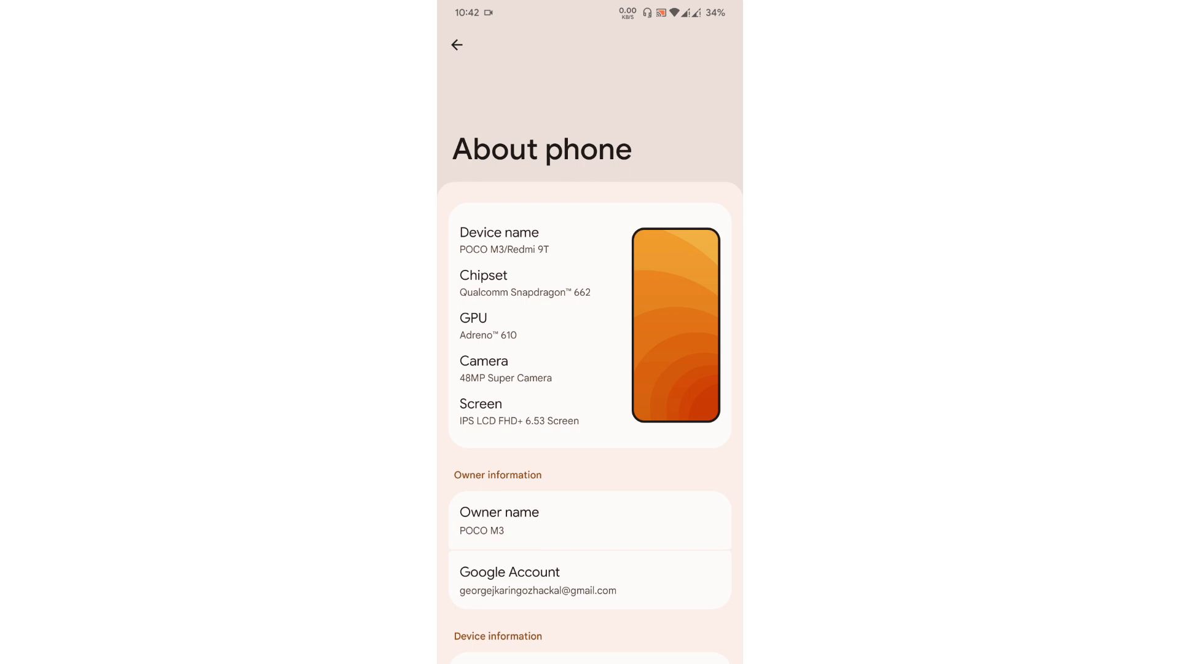
- Check the Network and internet page with Wi-Fi and SIM networks, then return to main settings
click(456, 46)
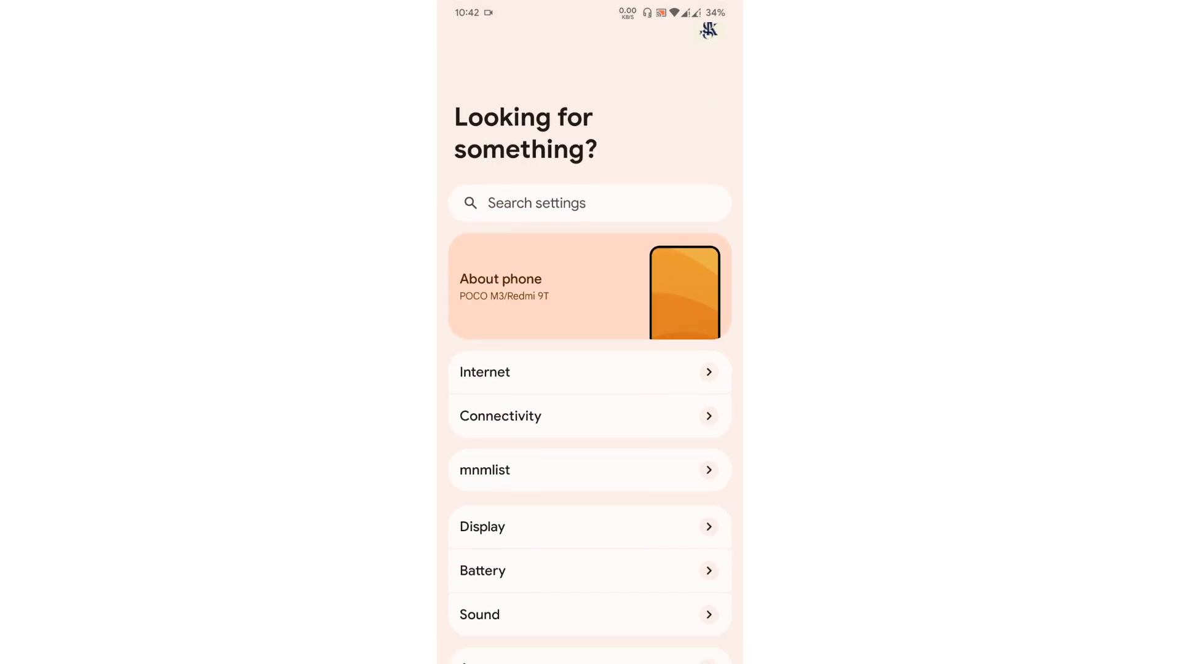
scroll(up, 3)
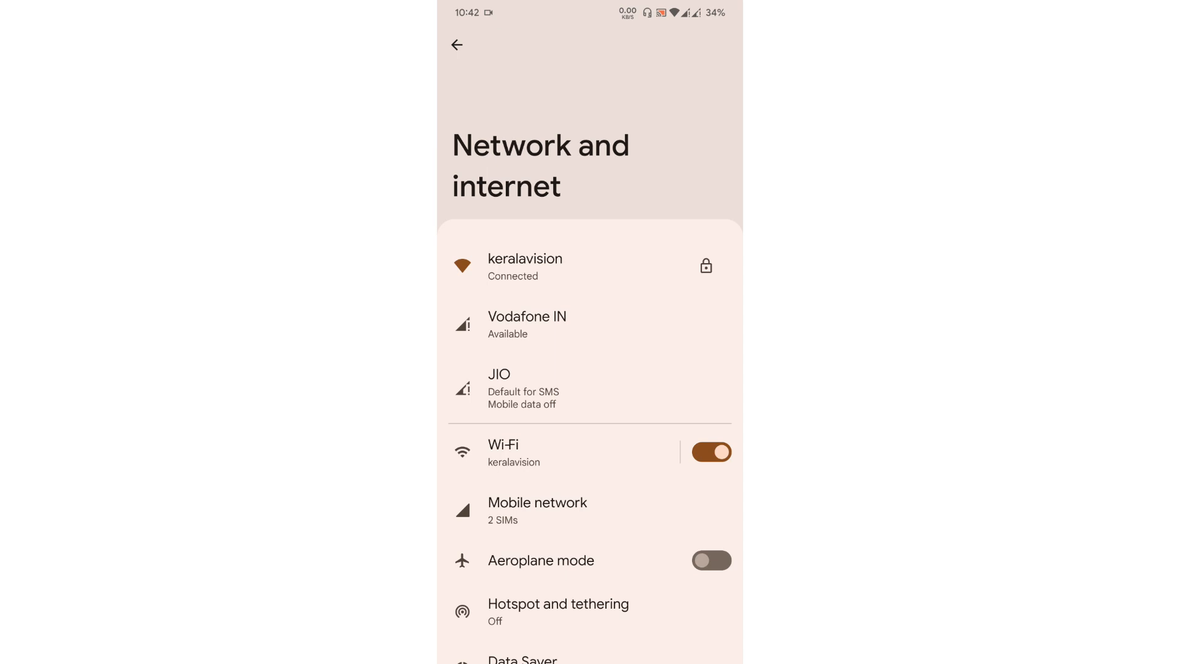
scroll(up, 3)
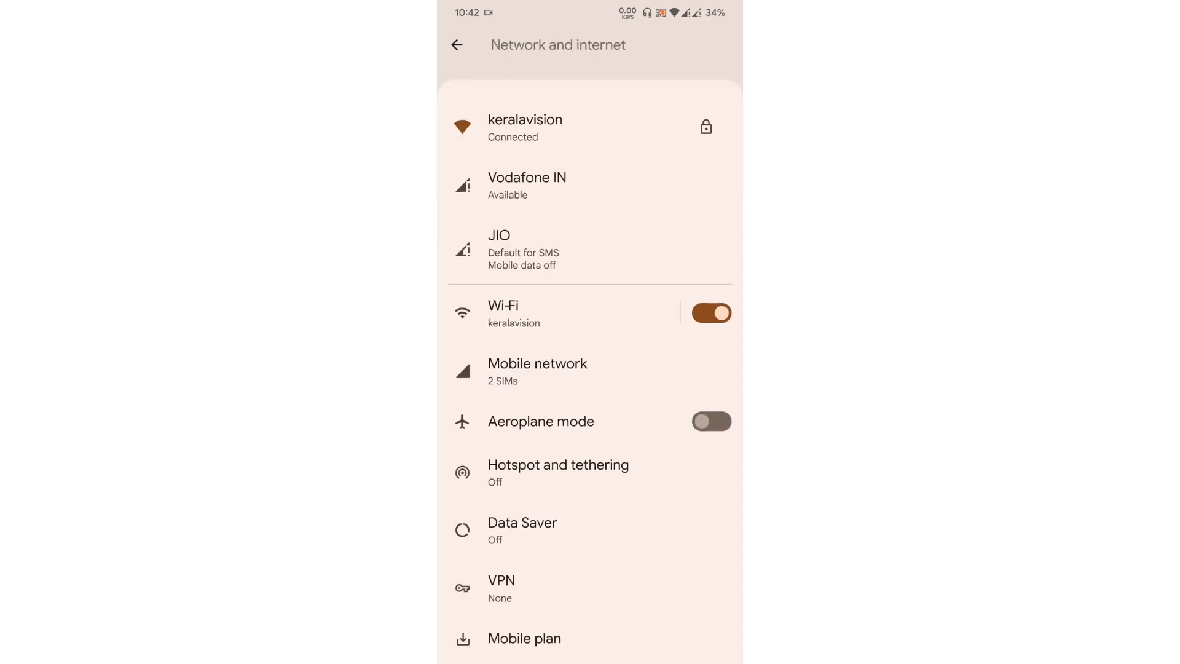
scroll(down, 3)
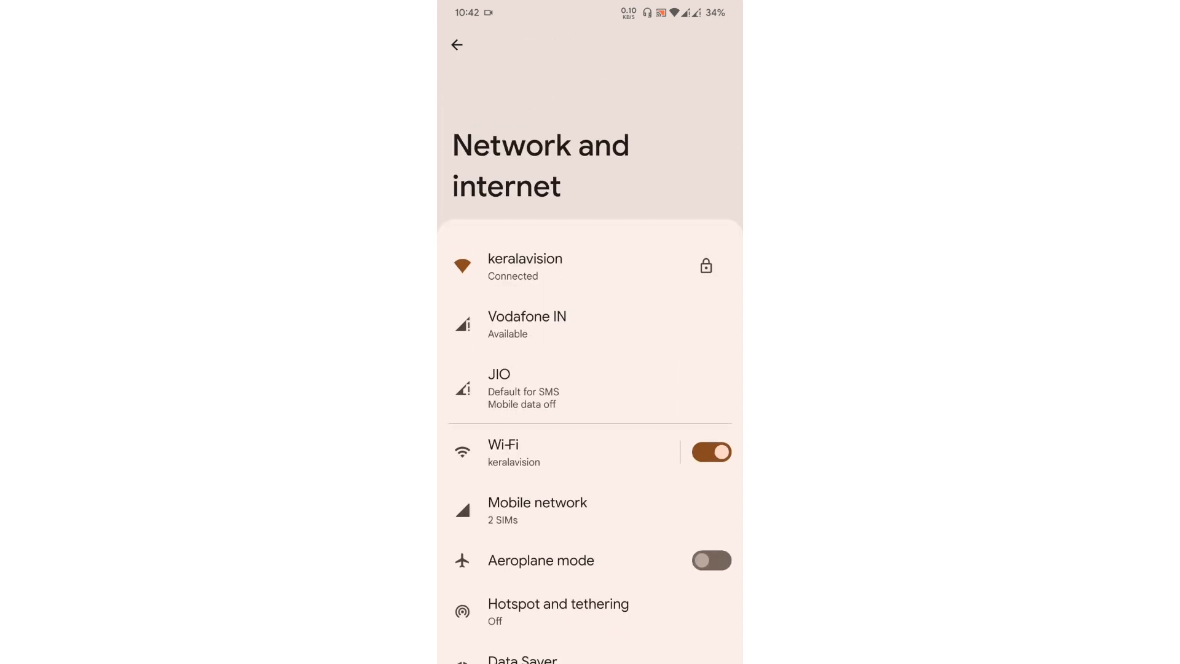
click(456, 46)
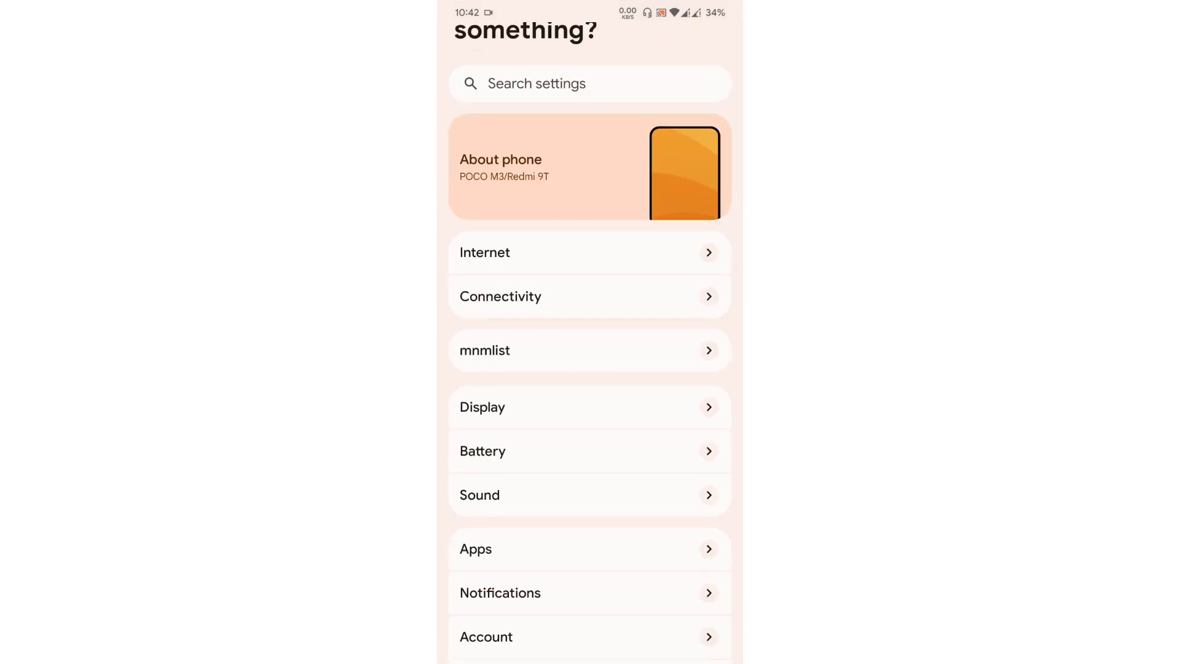
- Enter mnmlist's System interfaces and toggle a status bar icon option
click(588, 350)
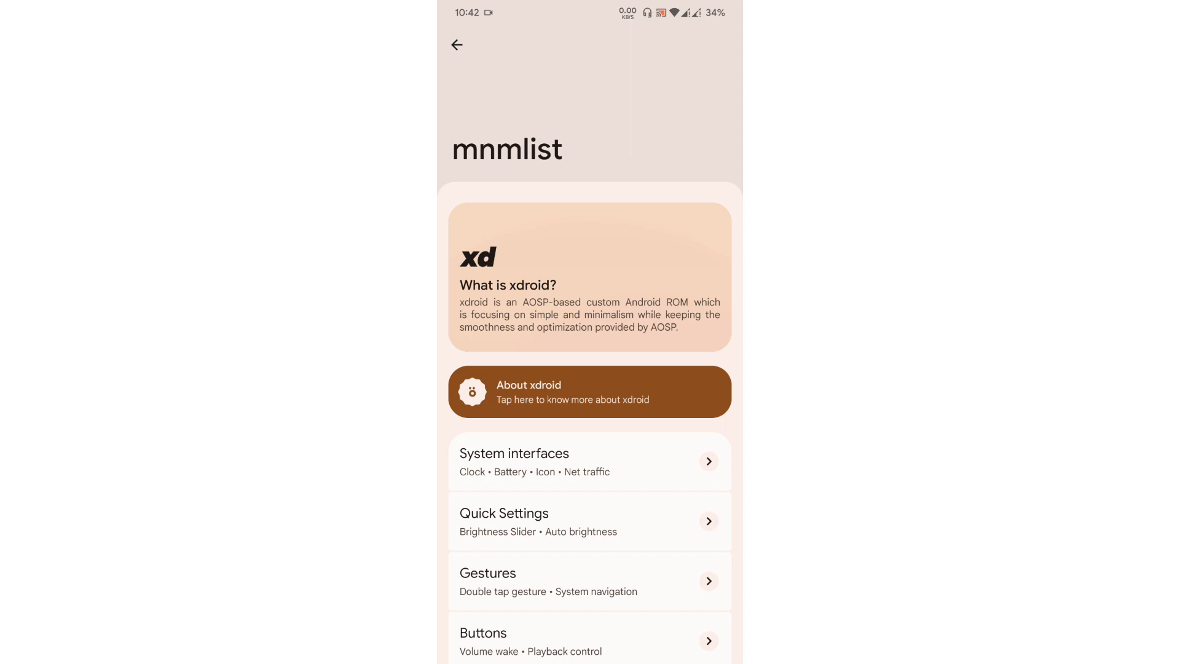
scroll(up, 3)
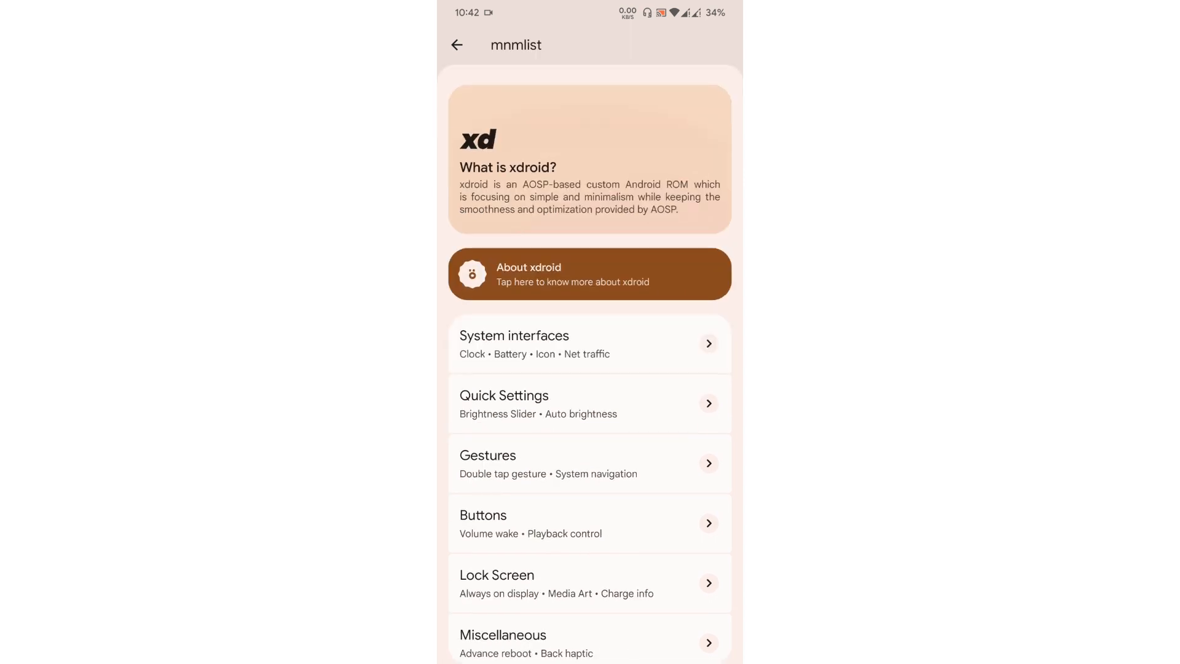
scroll(up, 3)
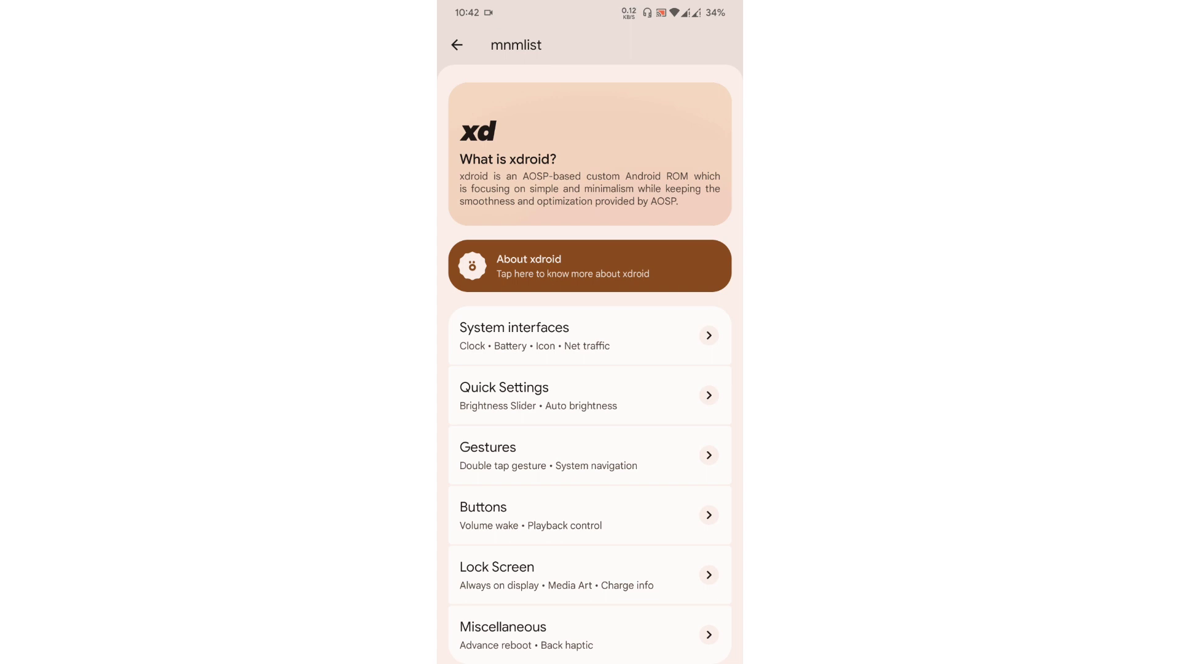
click(589, 335)
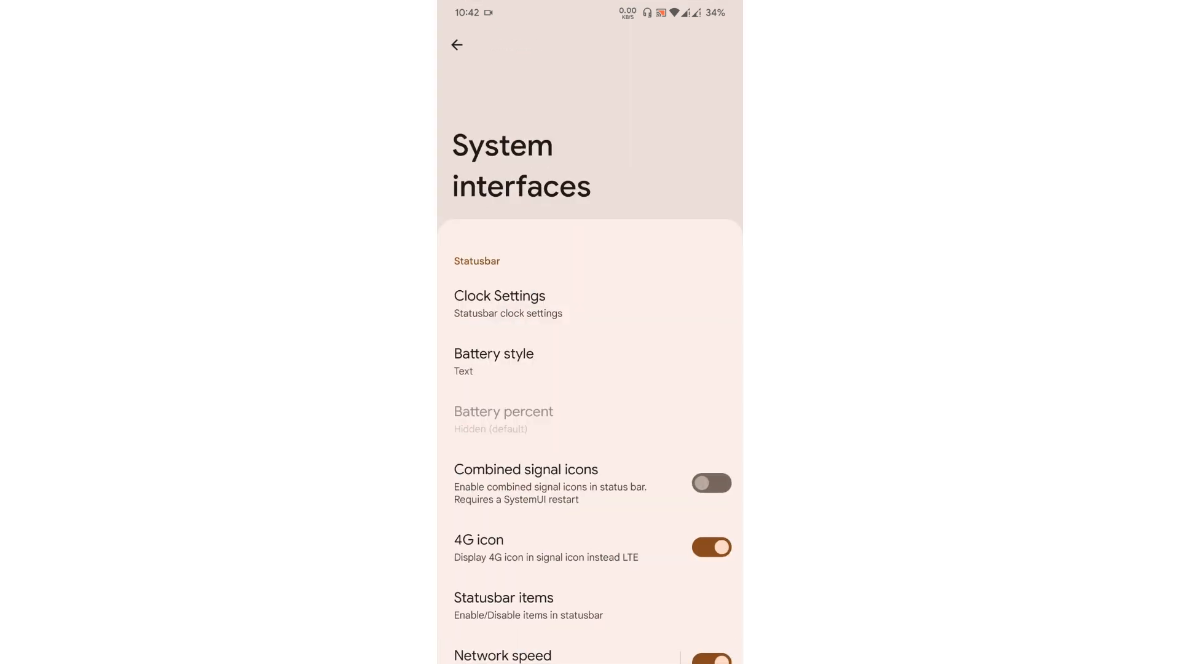
click(499, 295)
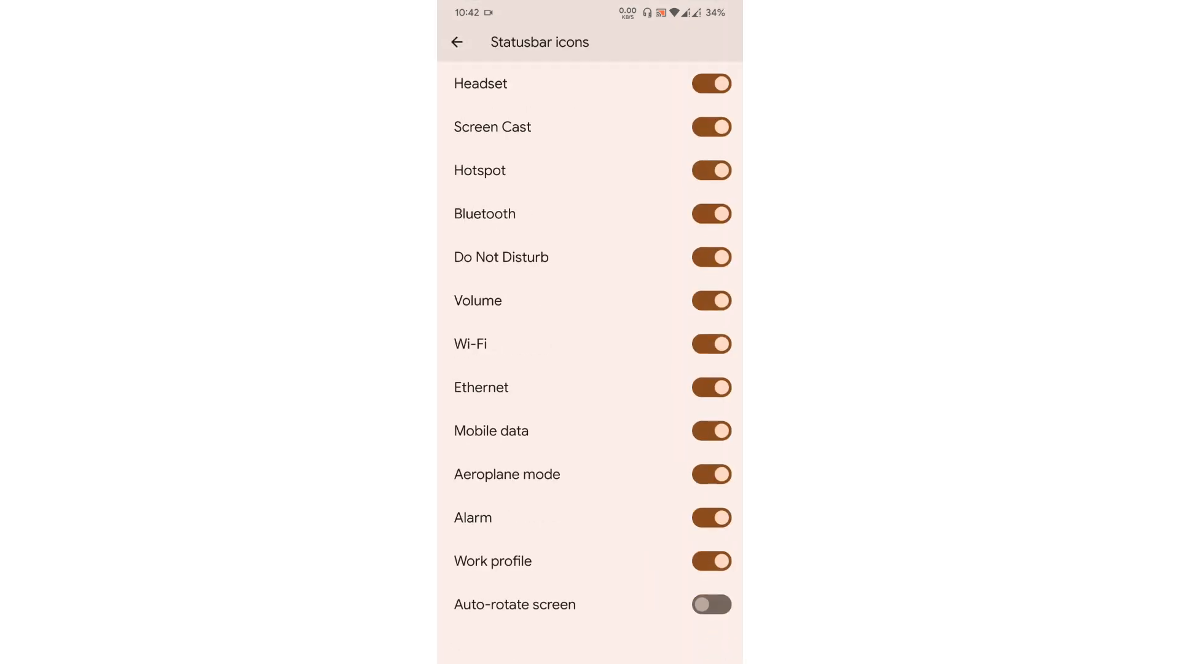
- Review the network speed options and return to the mnmlist customization menu
click(458, 42)
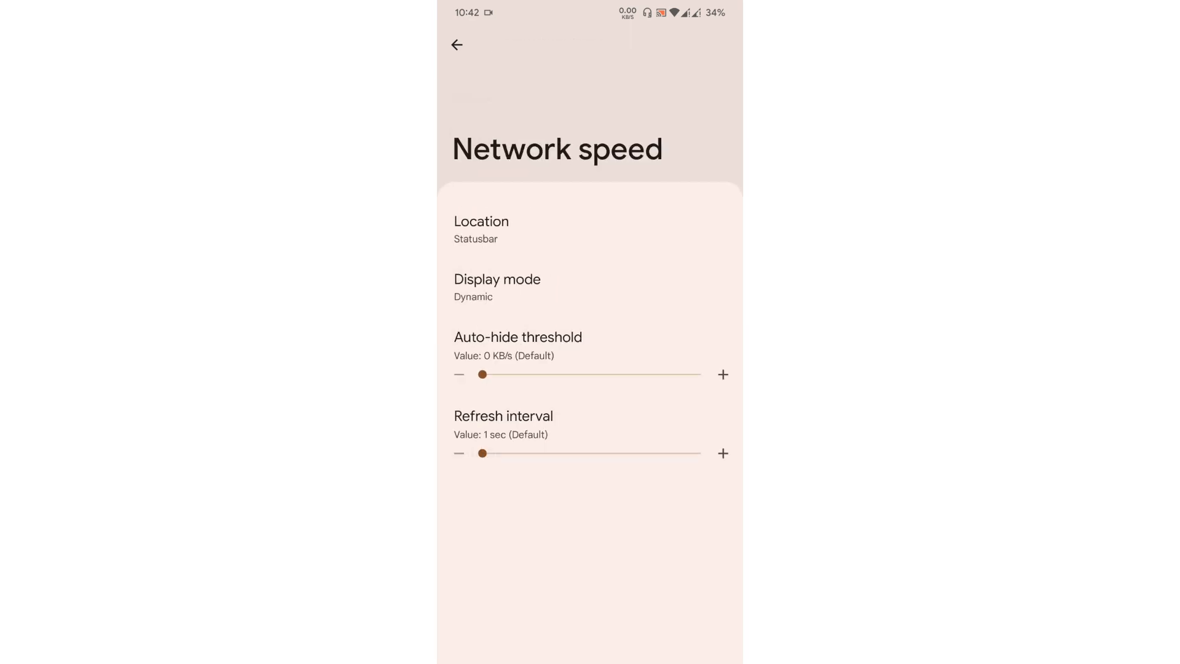
click(497, 287)
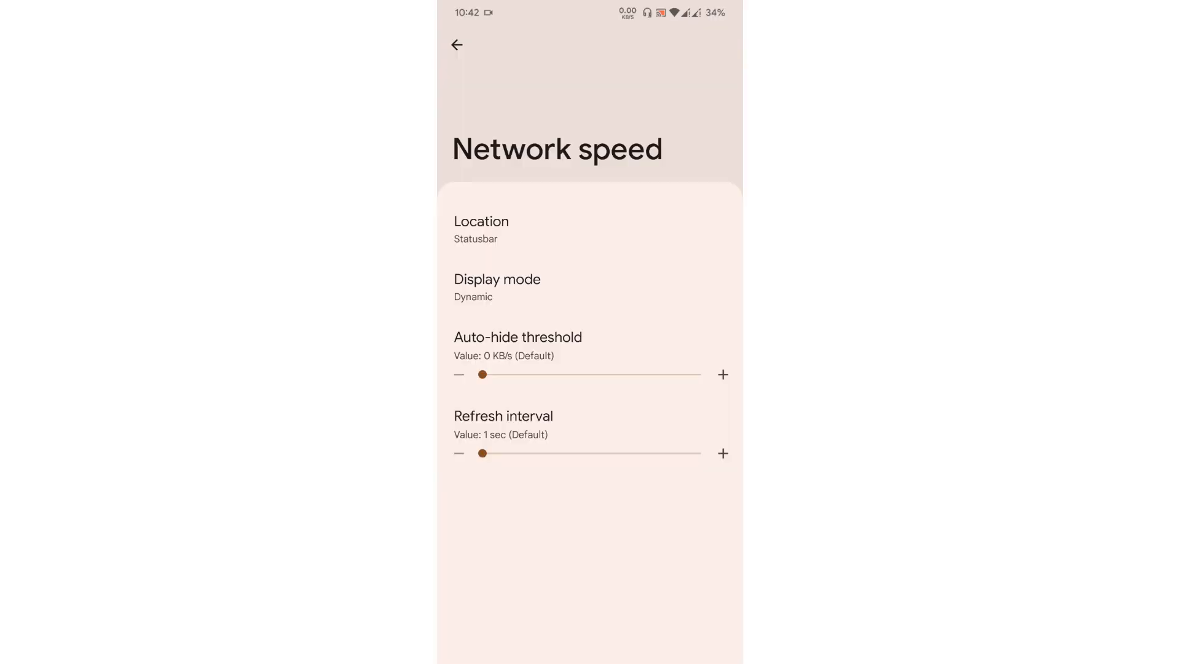
click(457, 44)
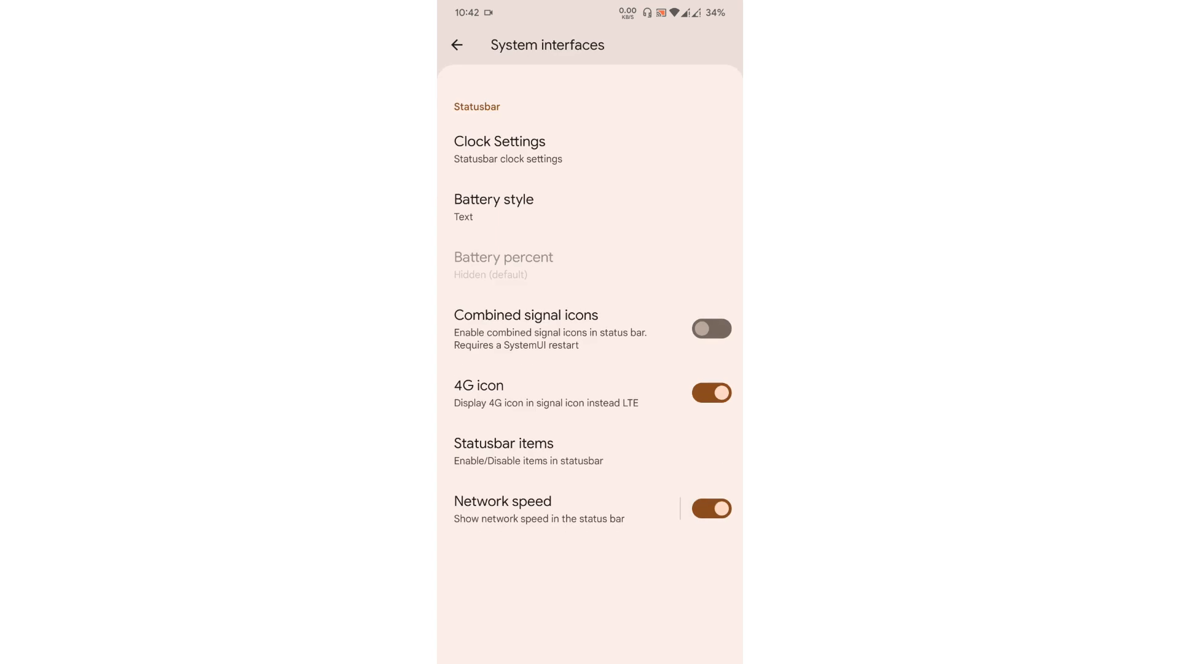
click(455, 44)
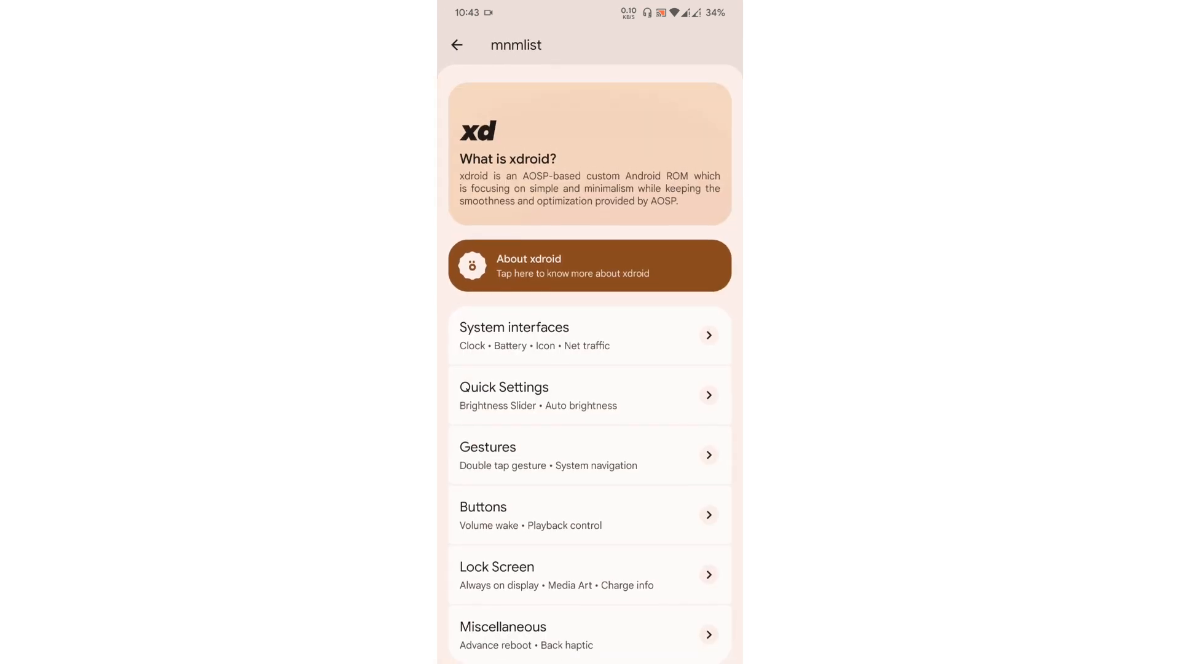
click(589, 394)
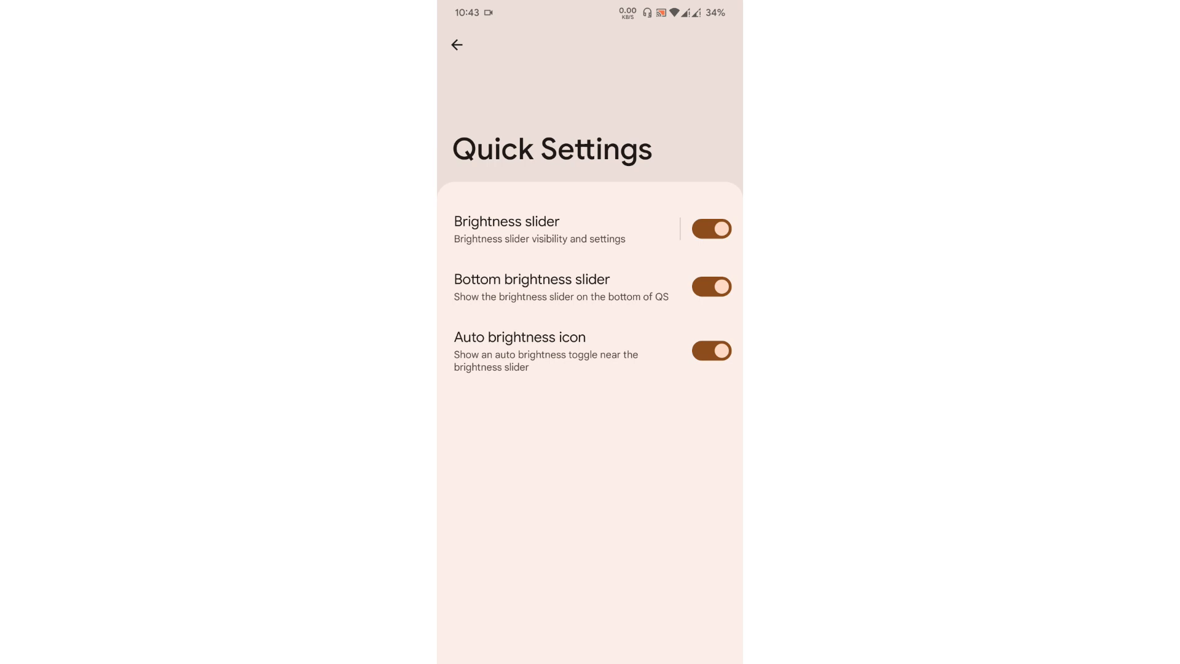
click(456, 45)
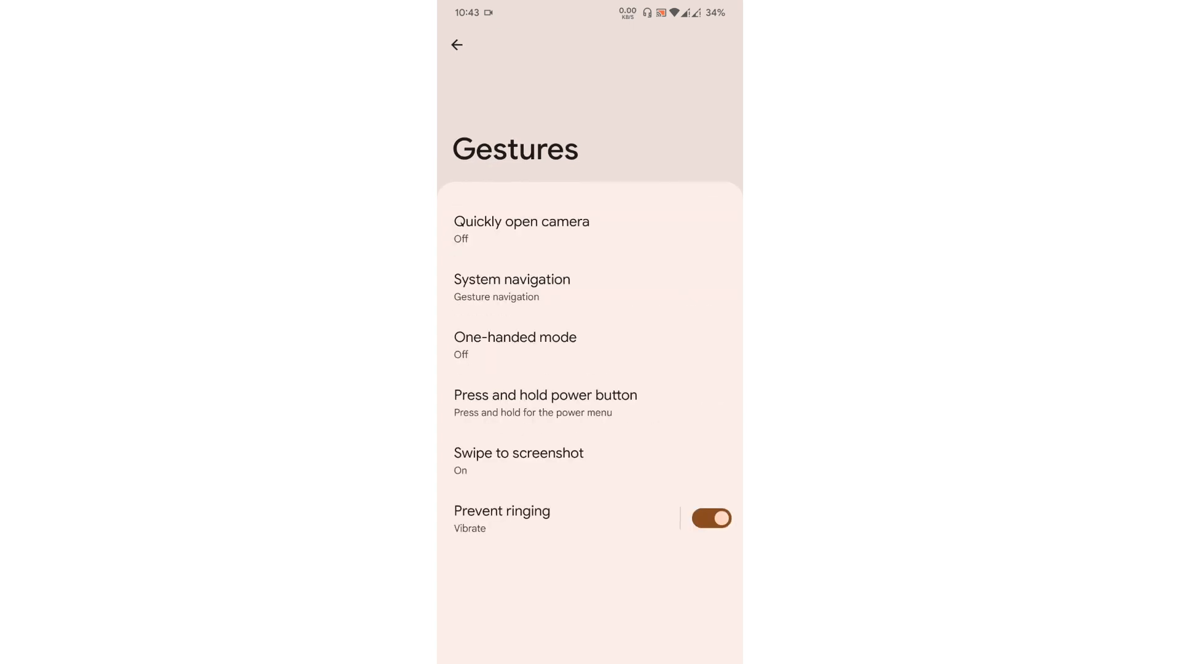
click(589, 287)
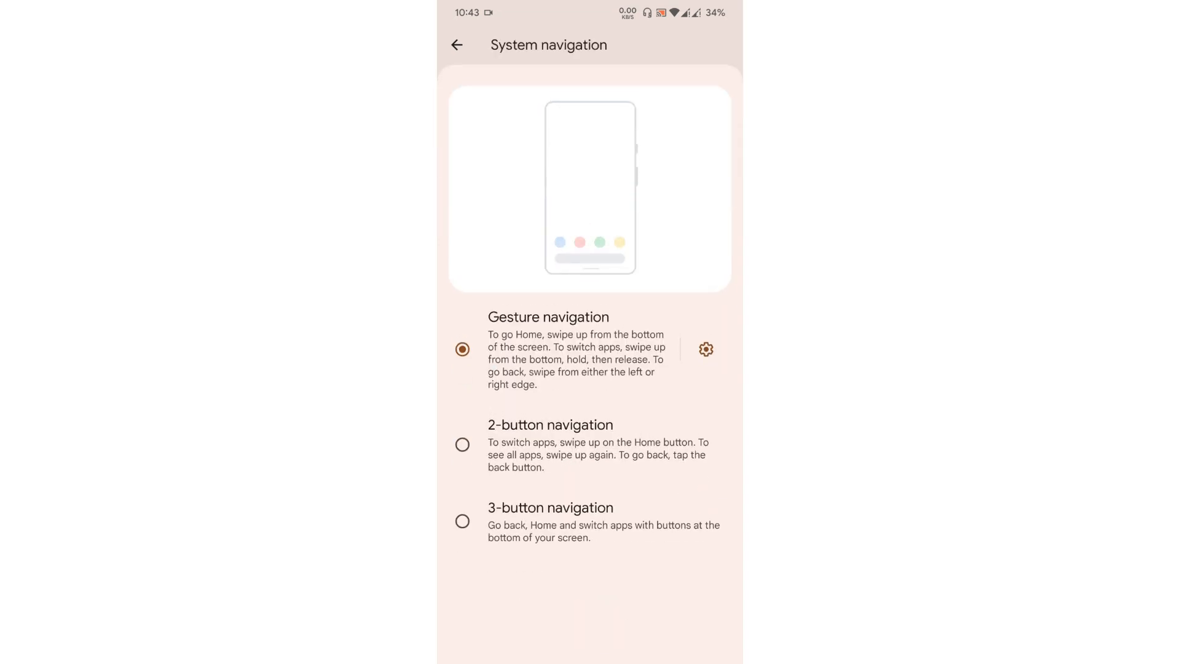
click(456, 45)
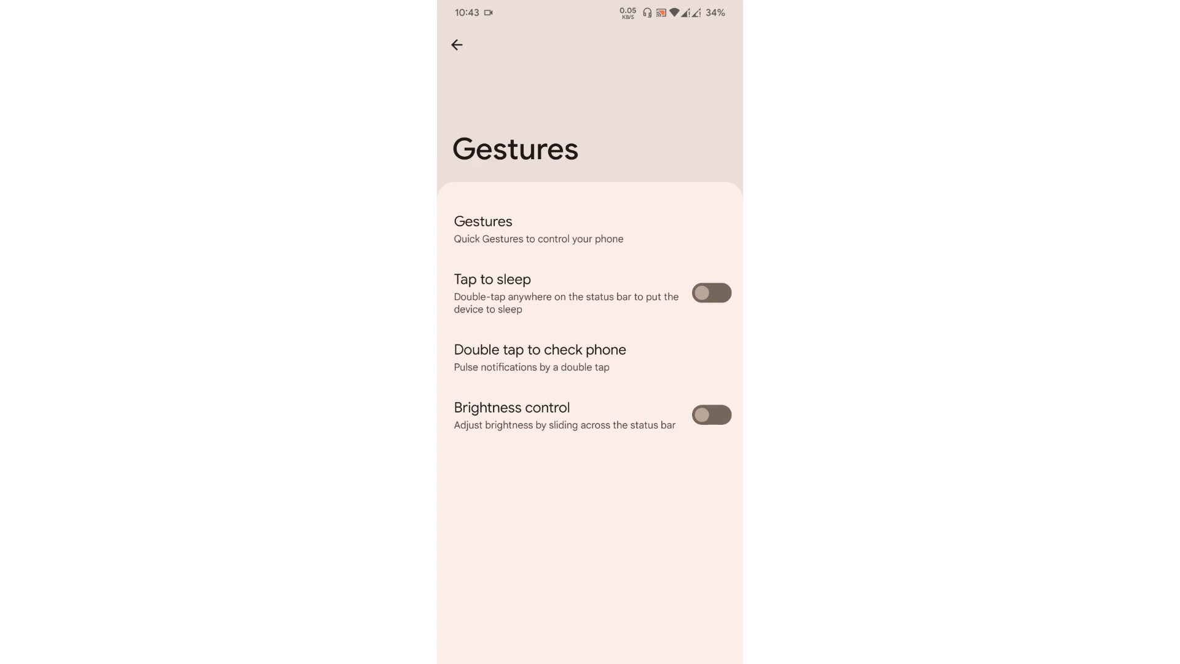
click(539, 358)
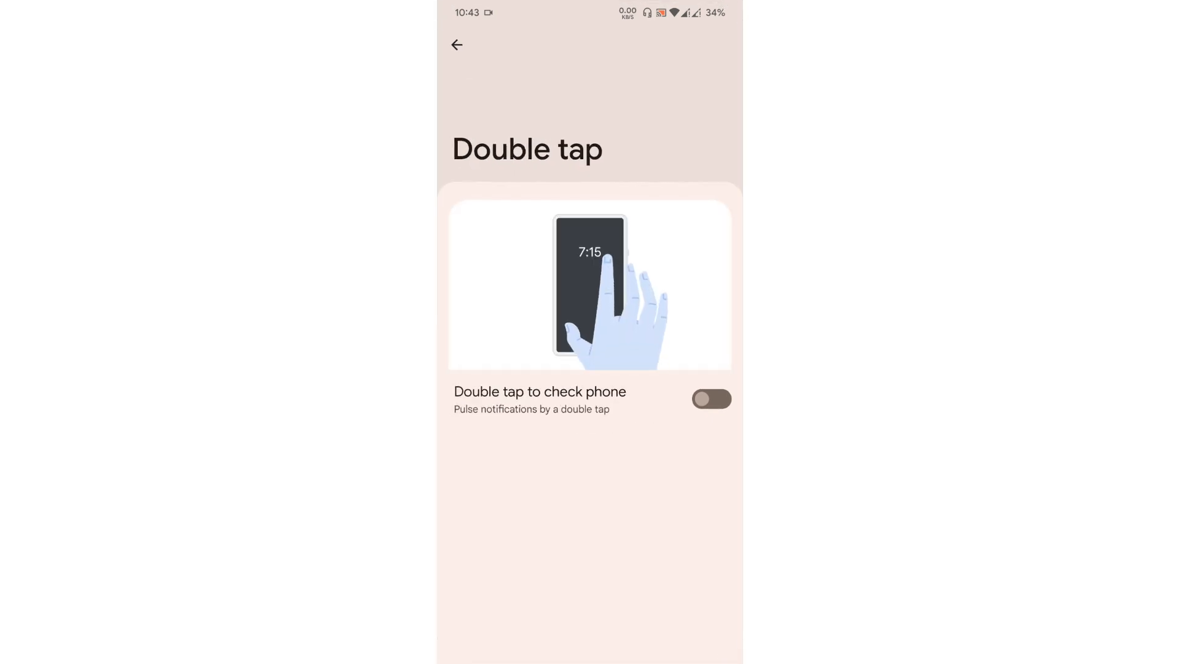
click(457, 46)
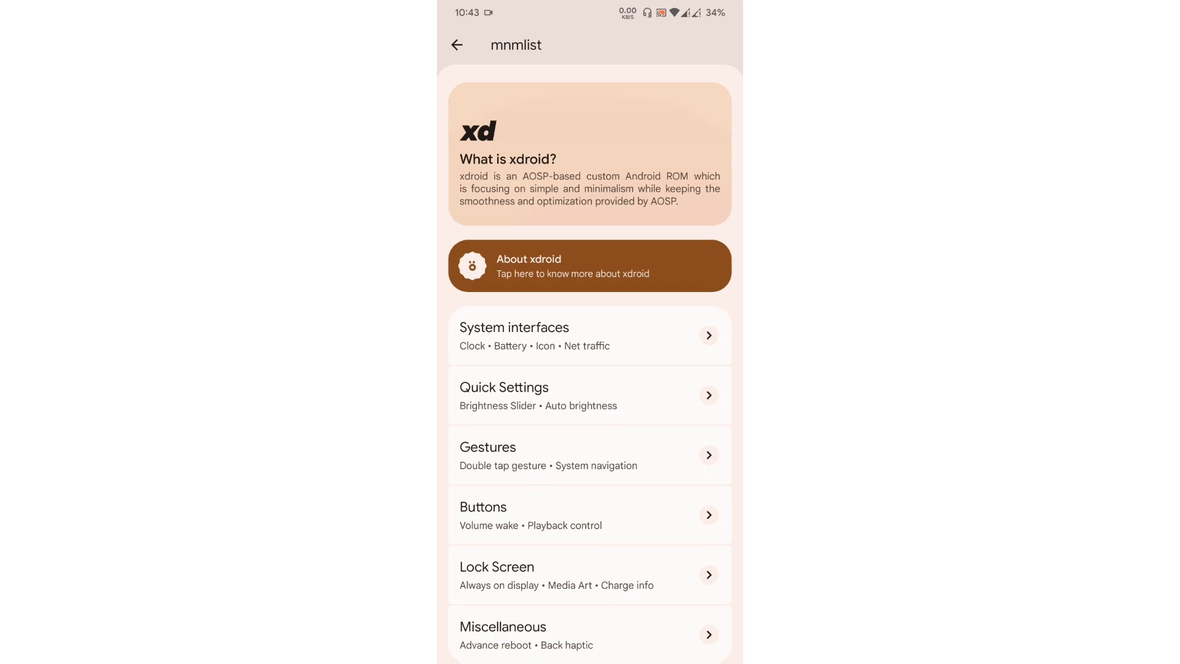
- View the Buttons, Lock Screen and Miscellaneous pages of the mnmlist menu
click(589, 515)
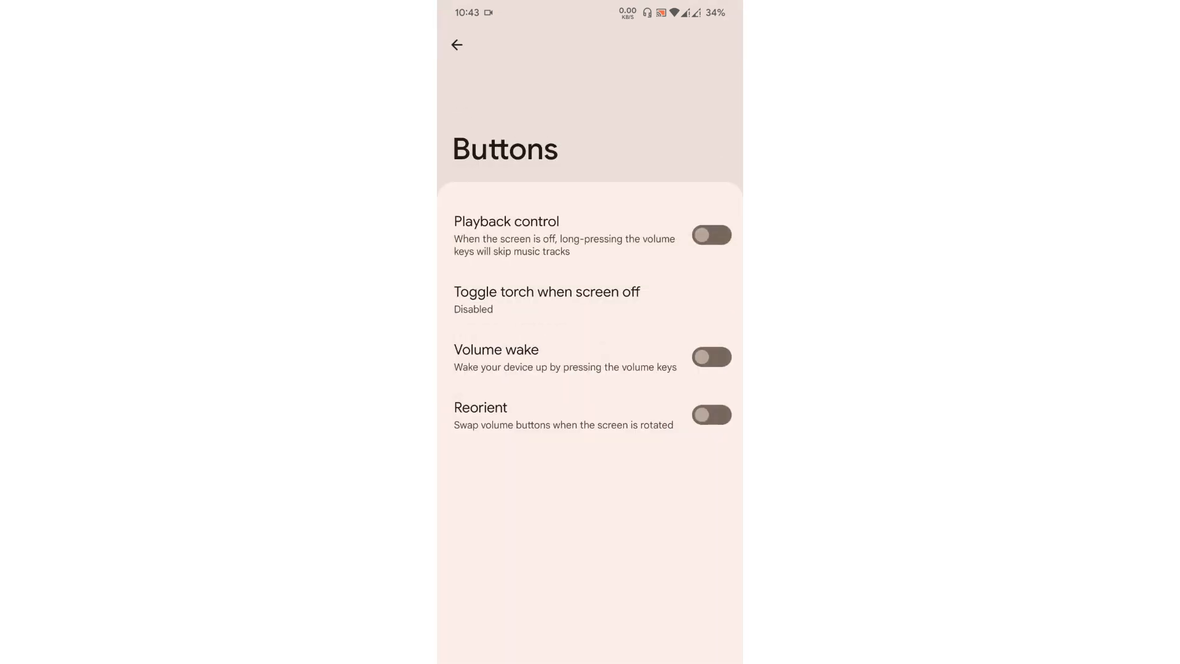
click(457, 45)
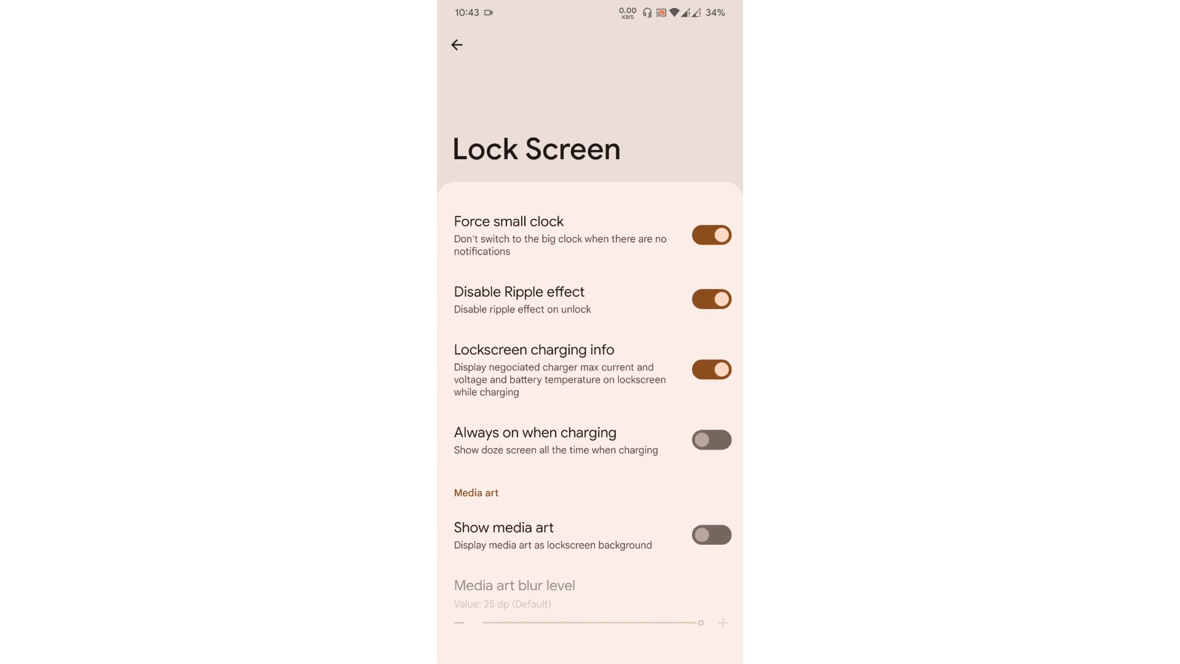
click(456, 45)
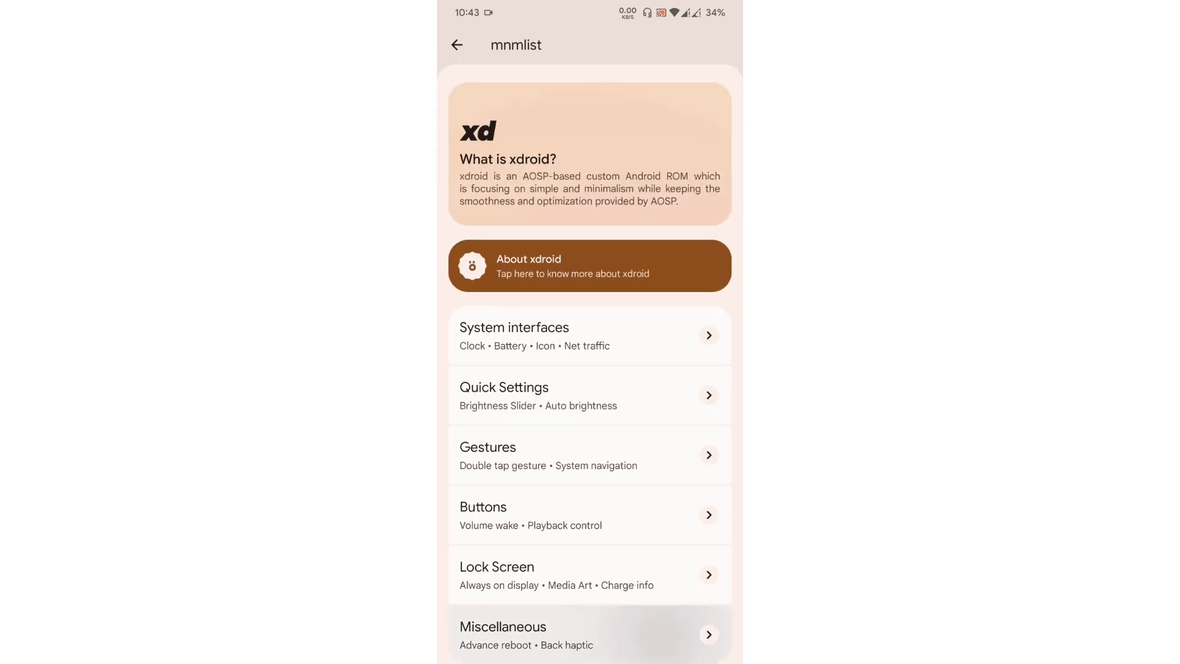
click(589, 634)
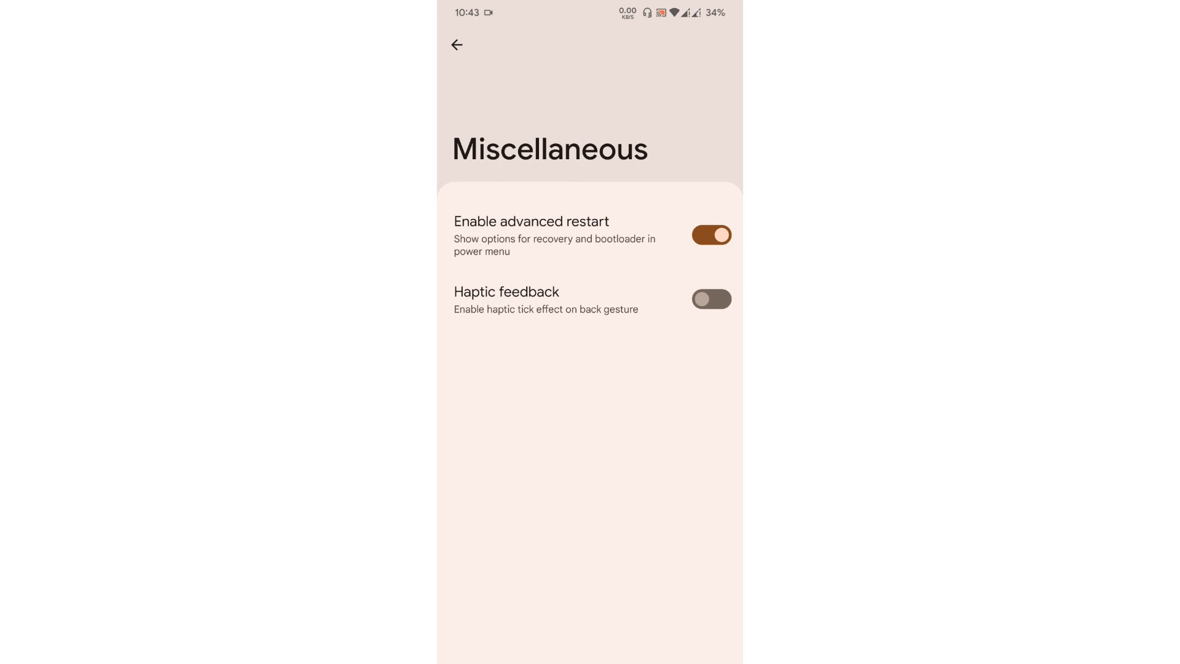
click(456, 45)
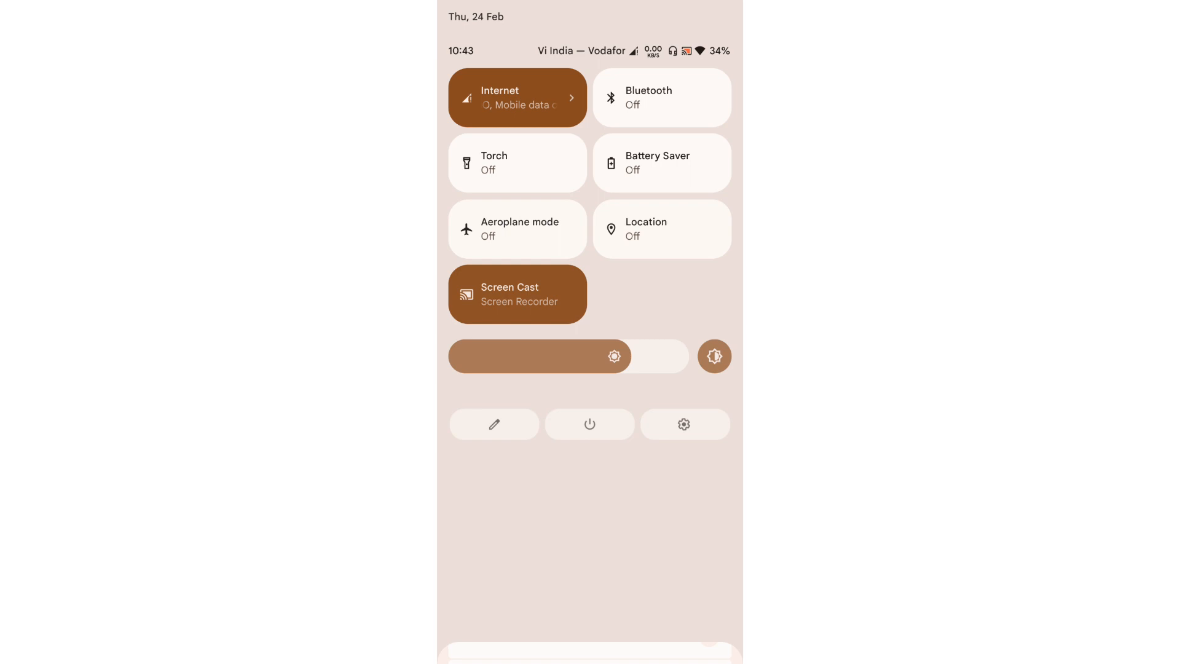
- From Quick Settings, browse the Settings categories including Display, then scroll back to the top
click(683, 424)
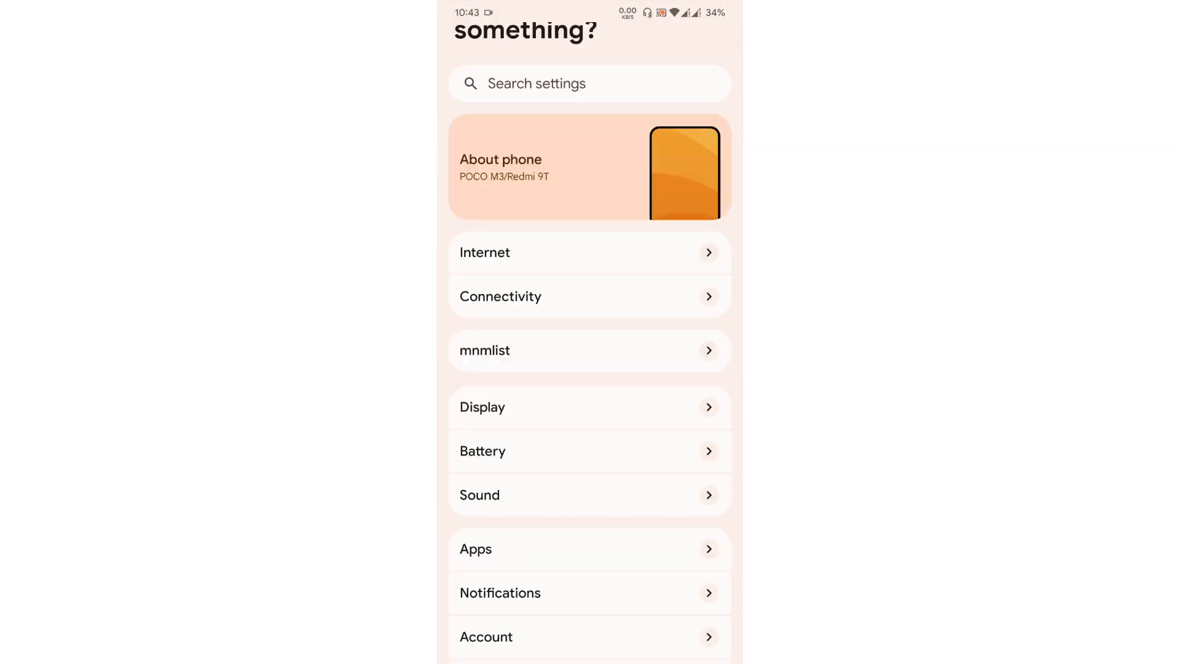
scroll(down, 3)
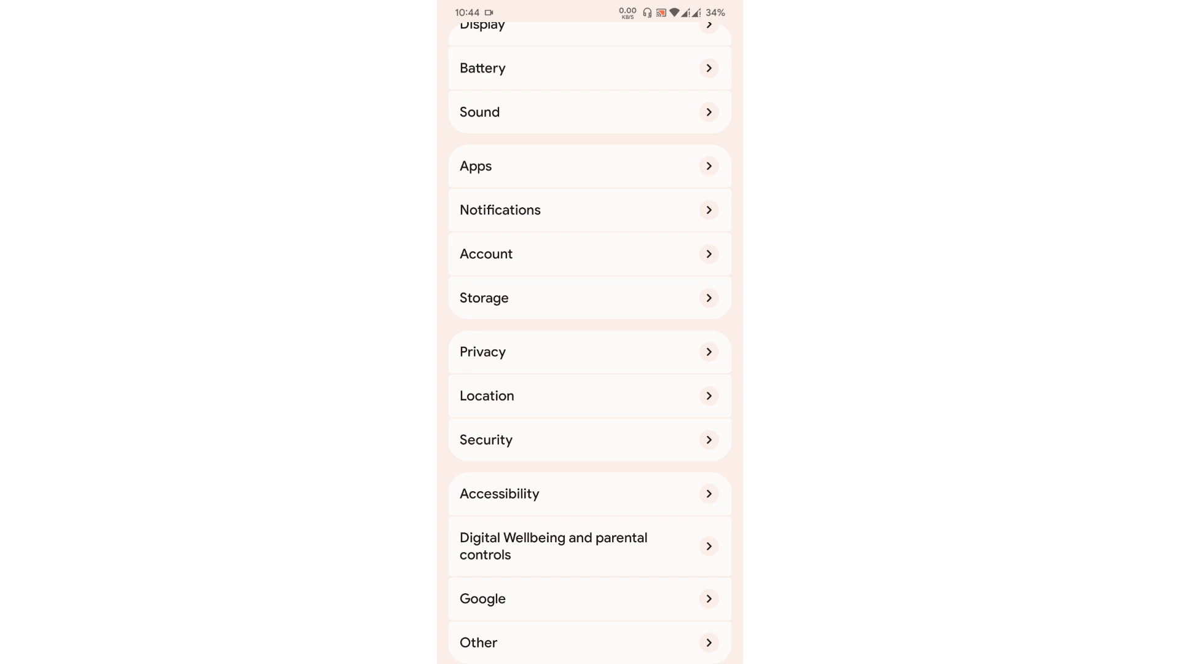
scroll(down, 3)
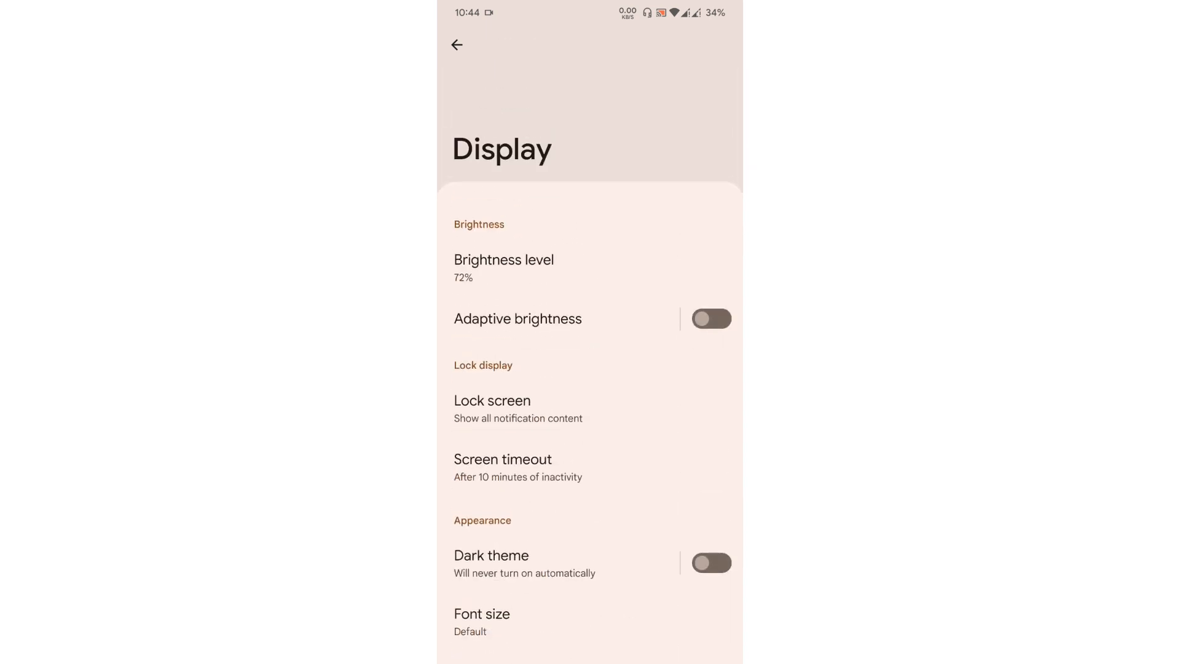
click(456, 45)
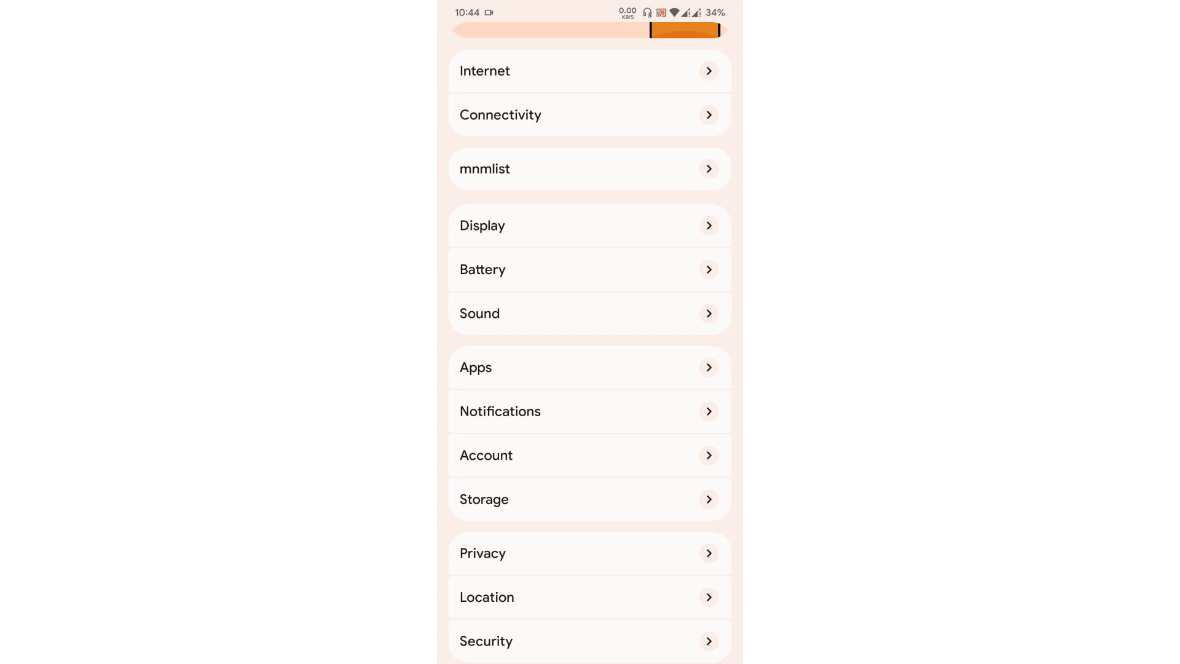
scroll(down, 3)
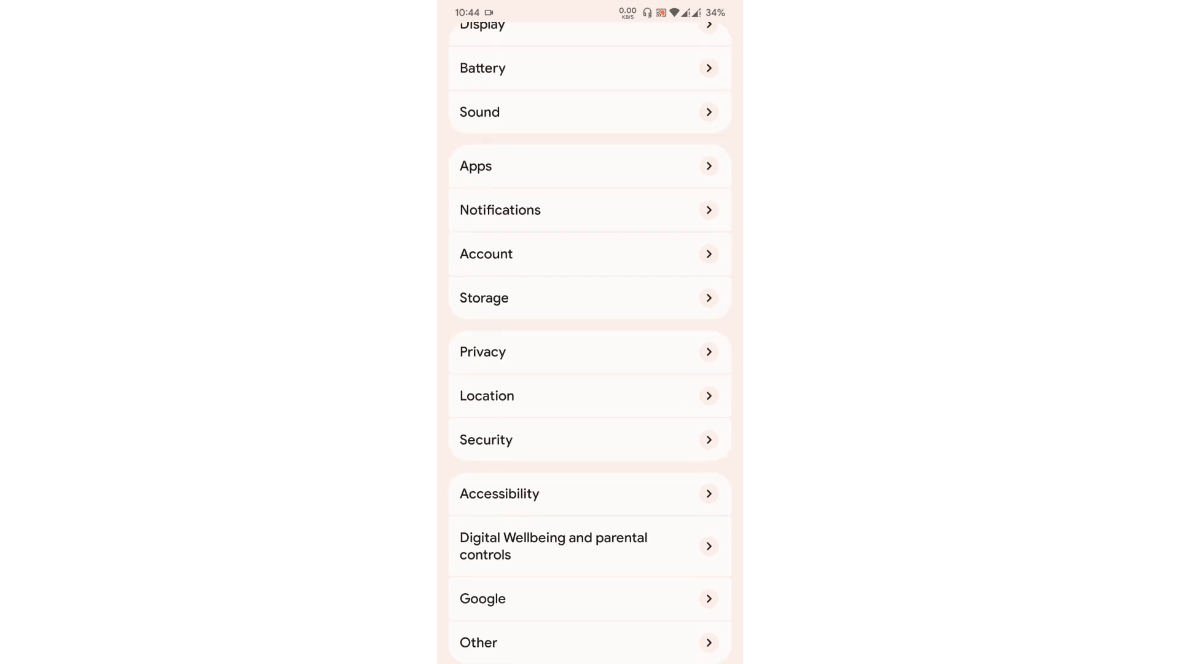
scroll(up, 3)
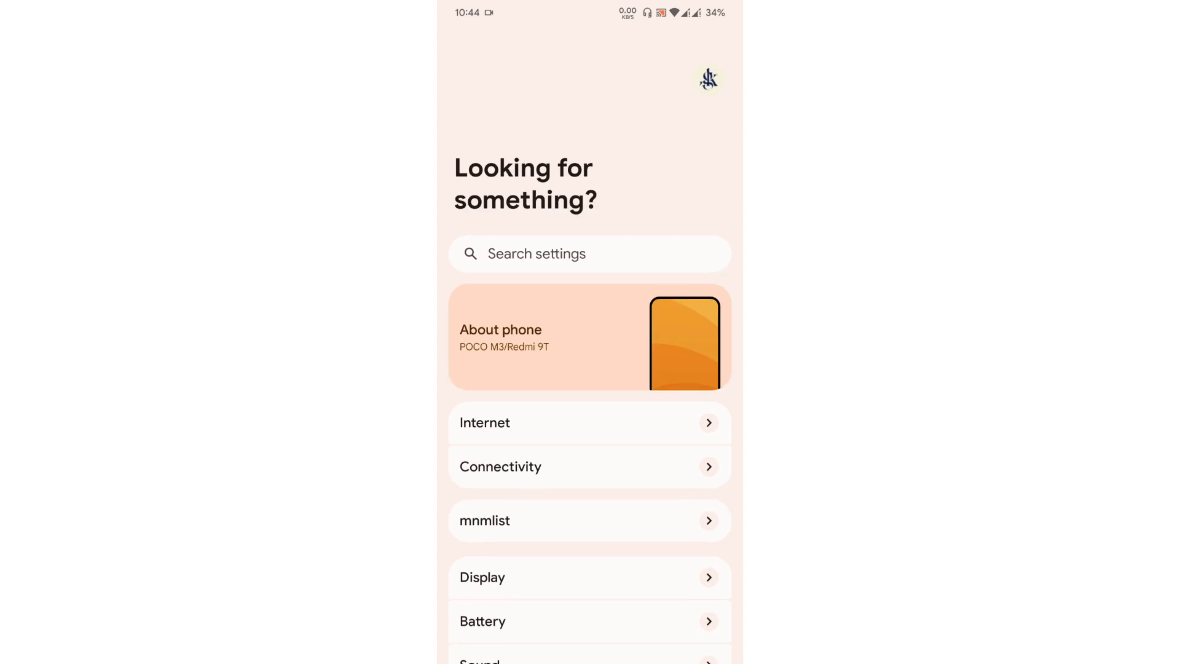
- Reach Device Info HW's SYSTEM tab showing Android 12, API 31 build details
scroll(down, 3)
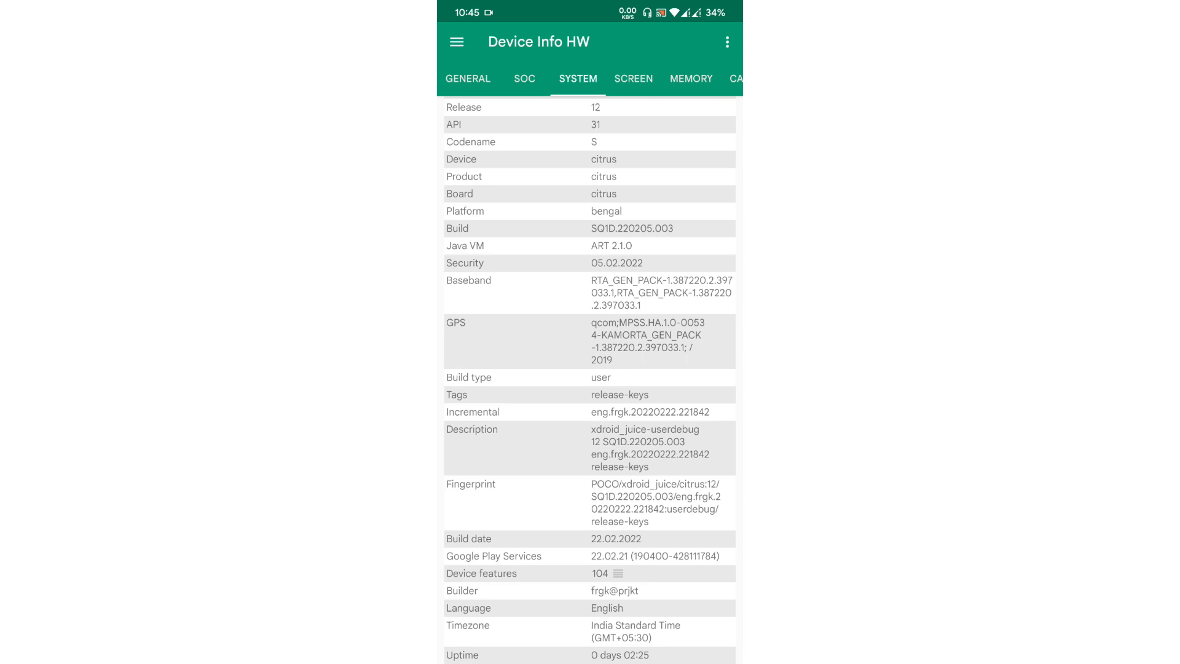
- Leave the Device Info HW system details back to the app drawer
click(467, 79)
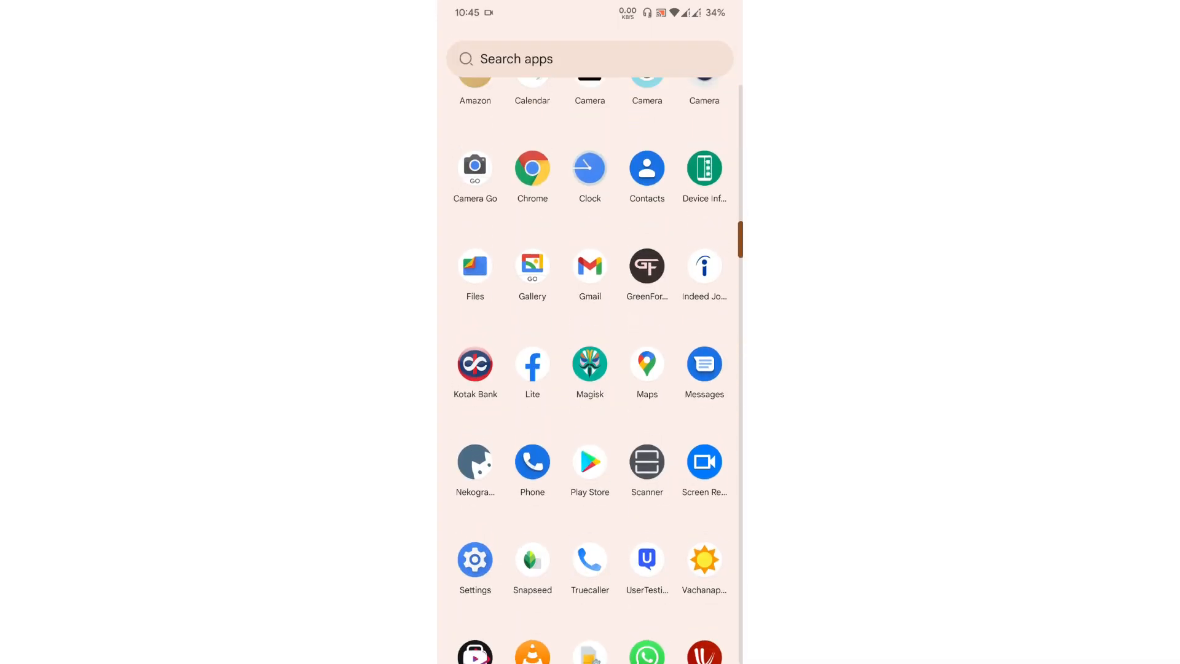
- View GreenForce's chipset, battery, storage and memory dashboard, then go home
click(645, 265)
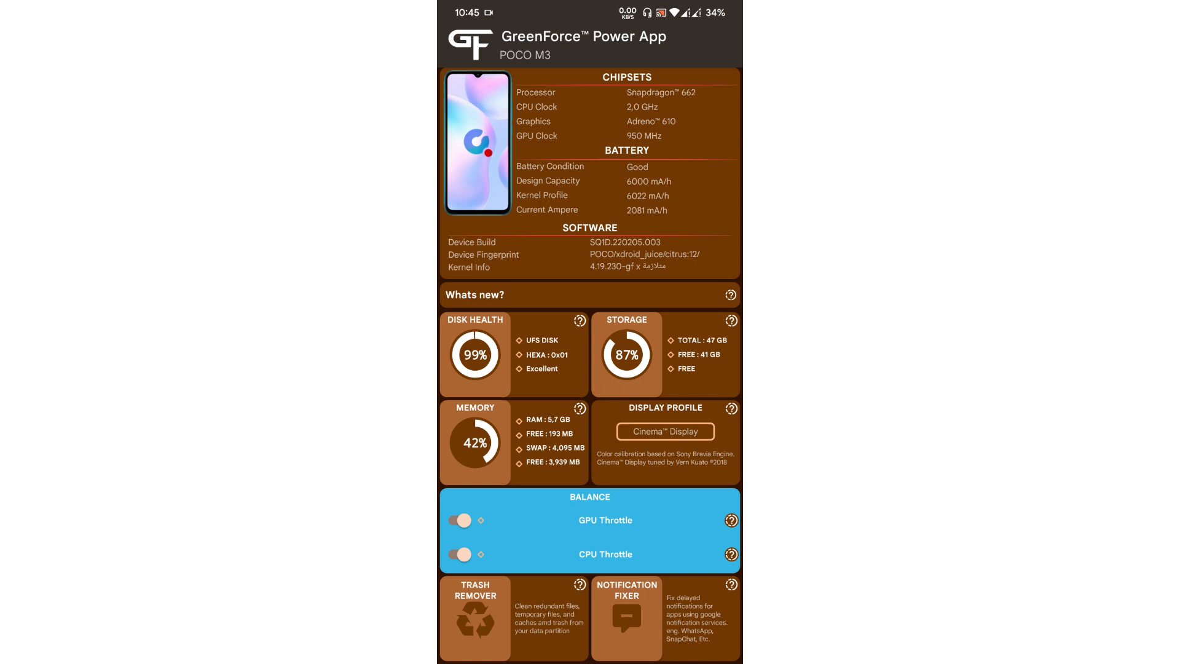
key(Home)
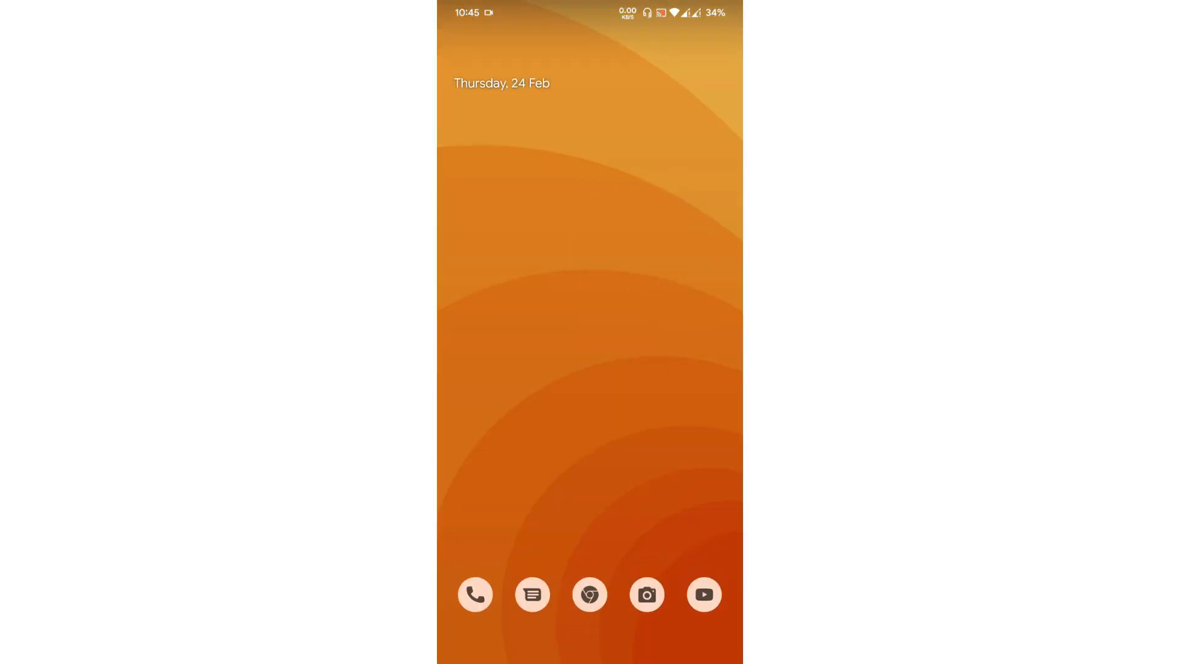